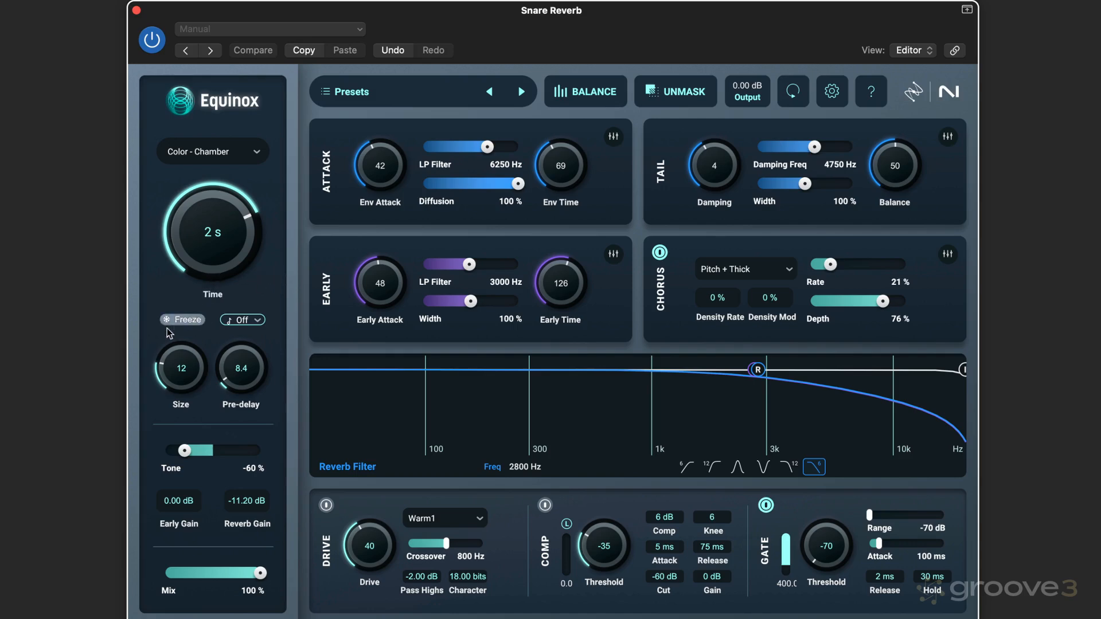
mouse_move(284, 271)
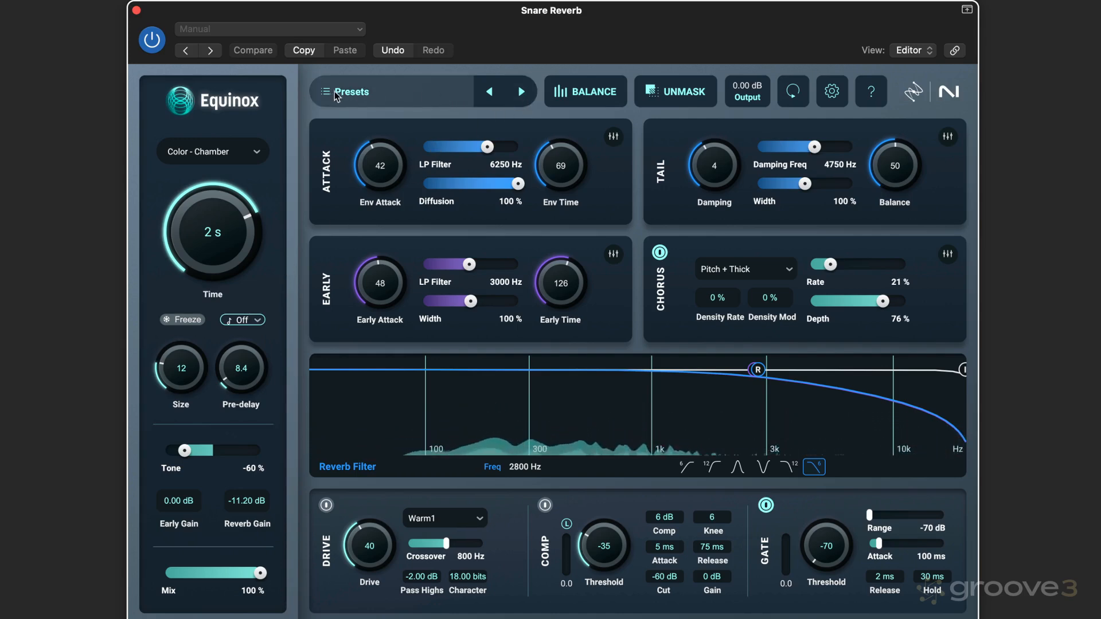
Step: Browse into the still-empty User Presets folder of the preset browser
left_click(348, 92)
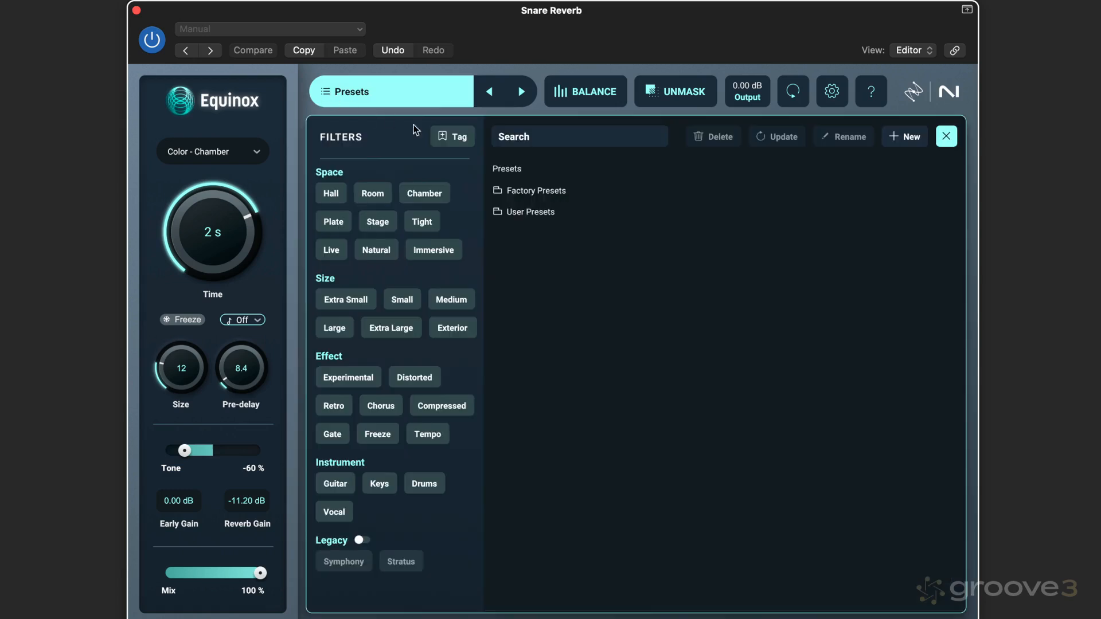
left_click(535, 190)
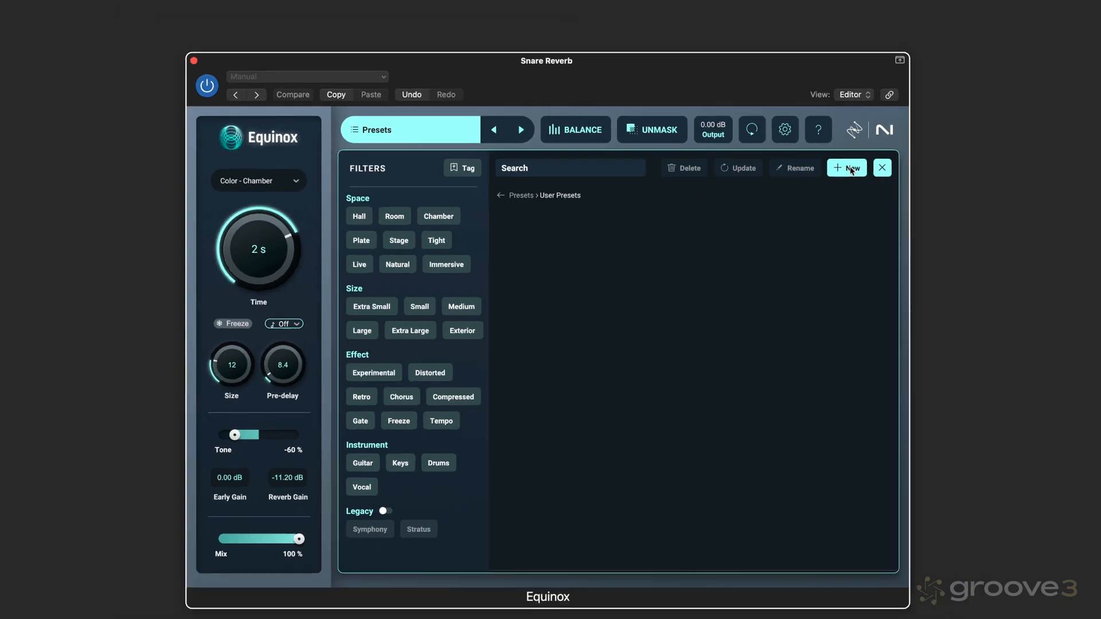
Step: Save the current settings as a new user preset named 'Eli's Snare Reverb' in the Presets folder
left_click(847, 167)
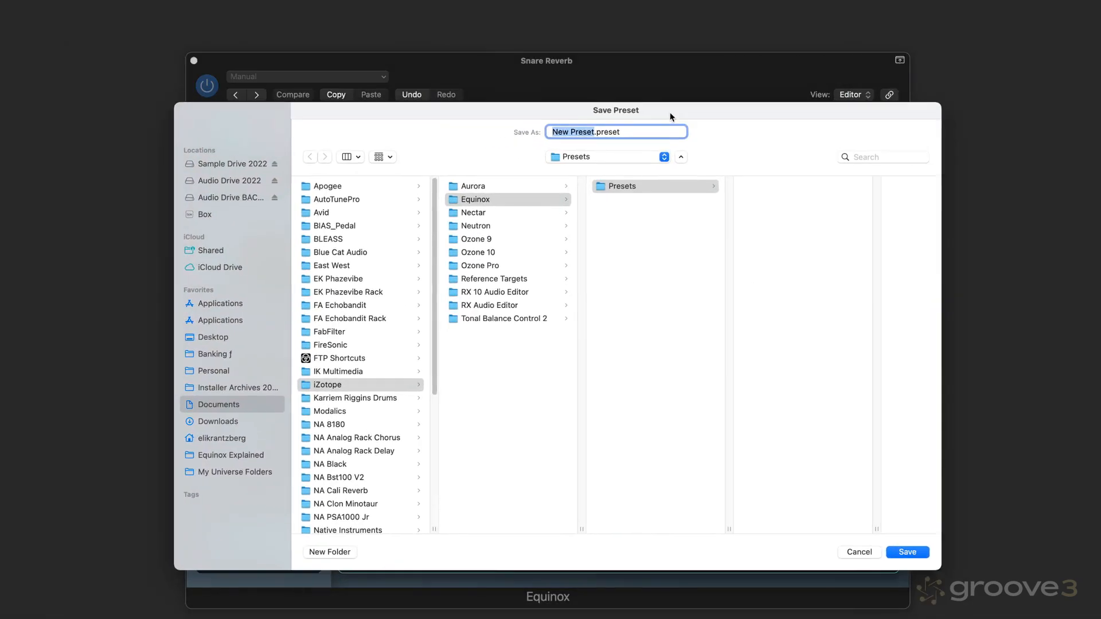
type("Eli's Snare")
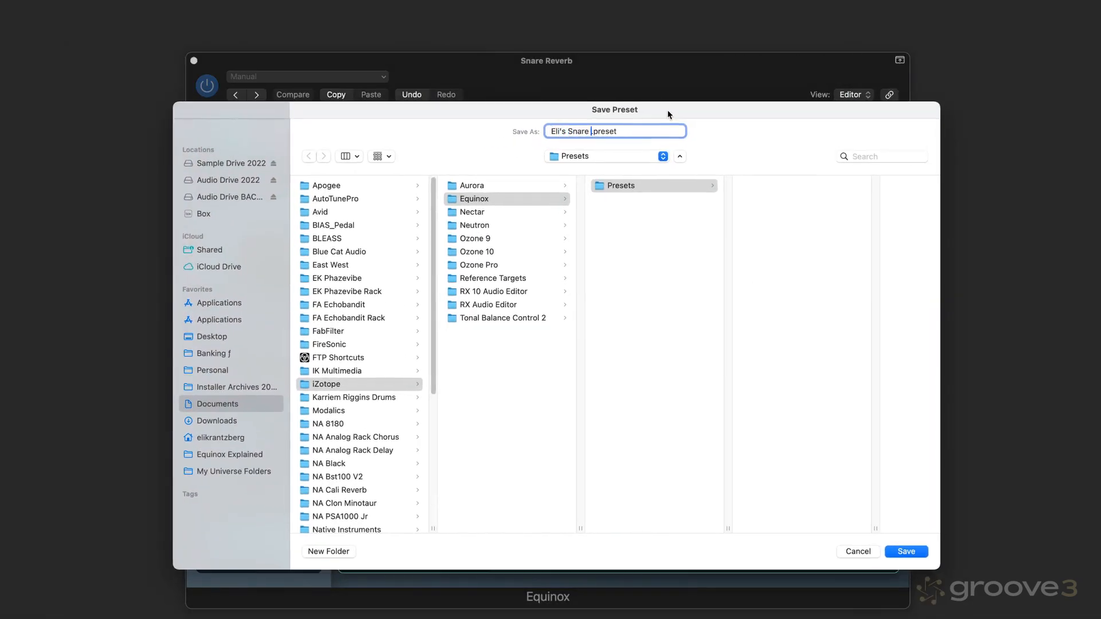
type("Reverb")
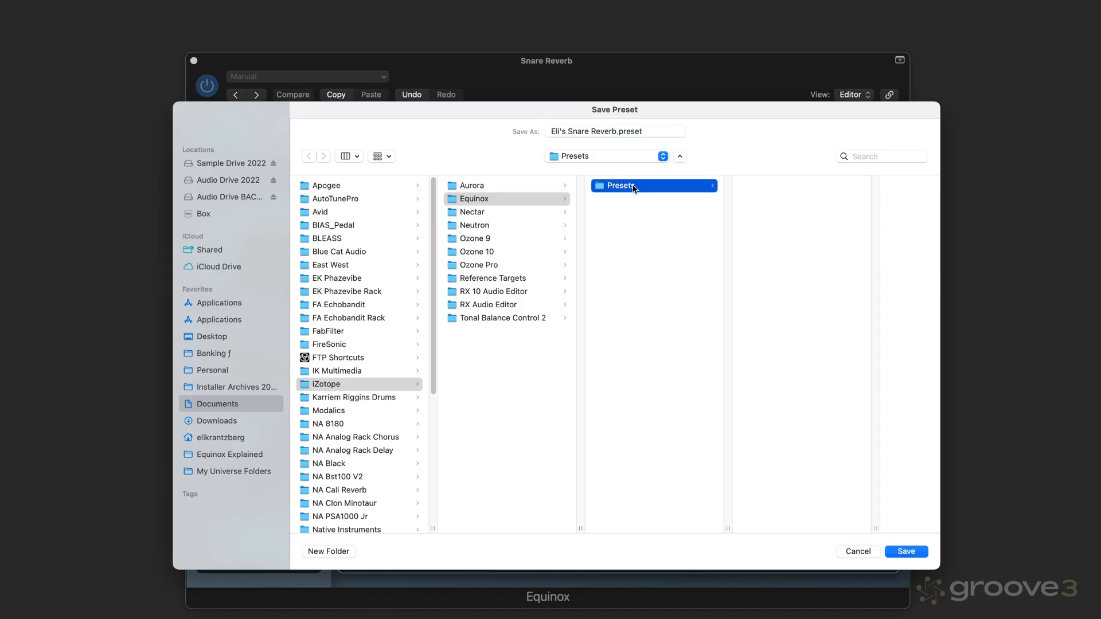
left_click(905, 551)
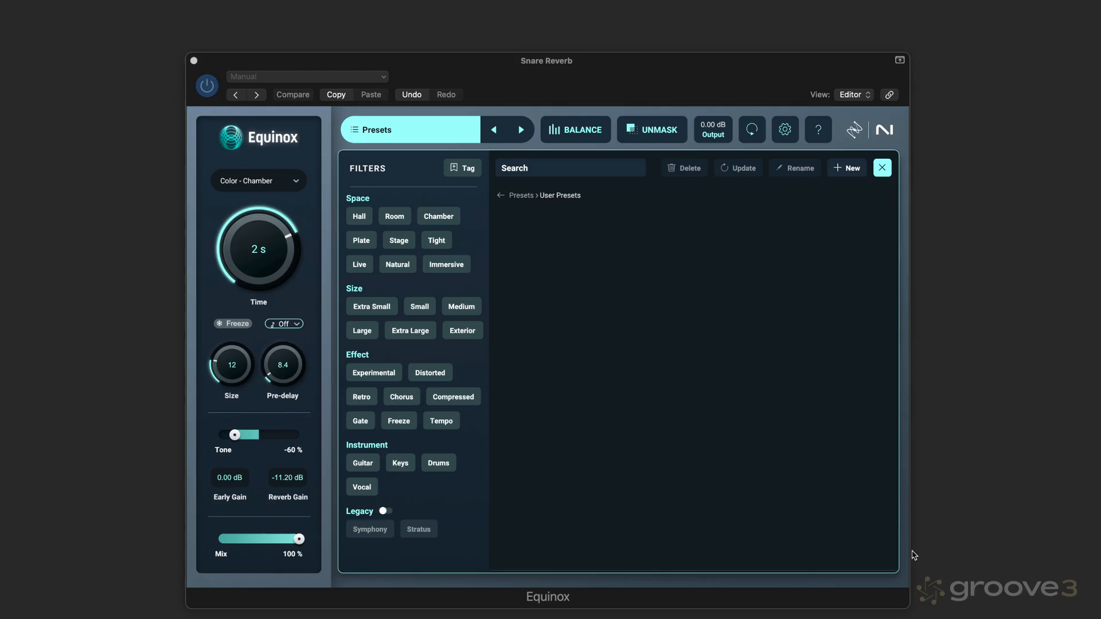
Step: Load Eli's Snare Reverb, then browse Factory Presets and back to the top-level preset folders
left_click(846, 167)
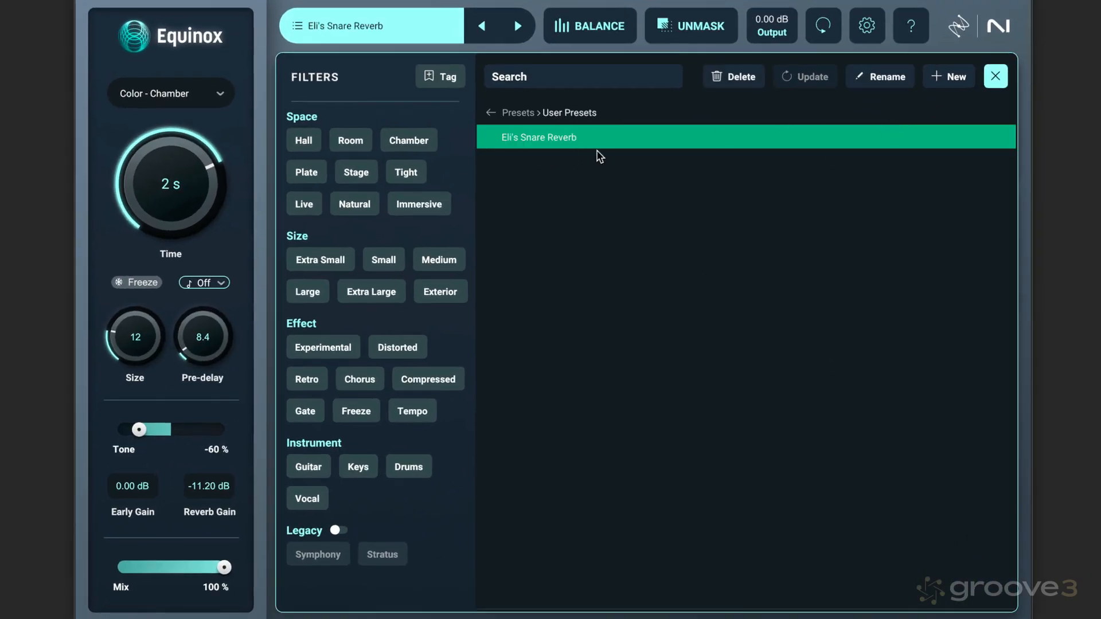
left_click(520, 113)
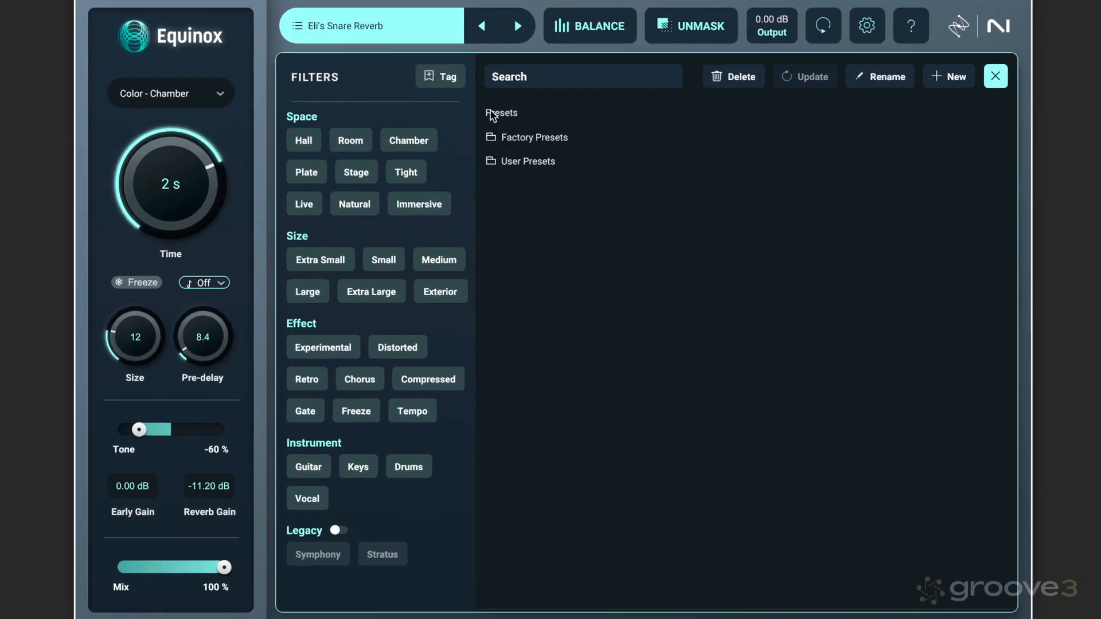
left_click(533, 136)
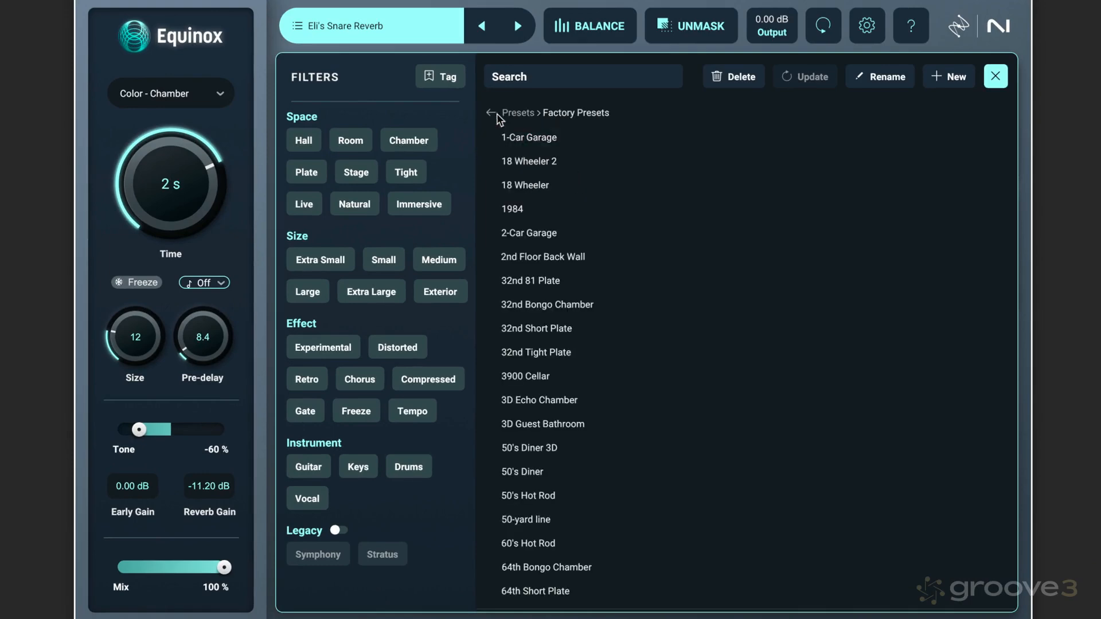
left_click(489, 113)
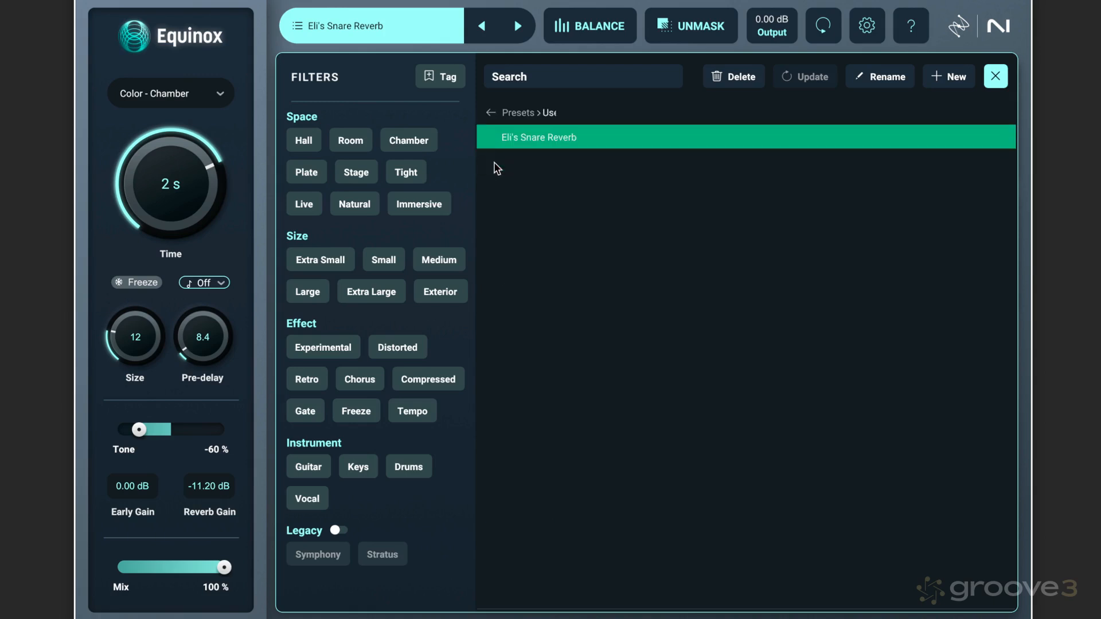
left_click(491, 113)
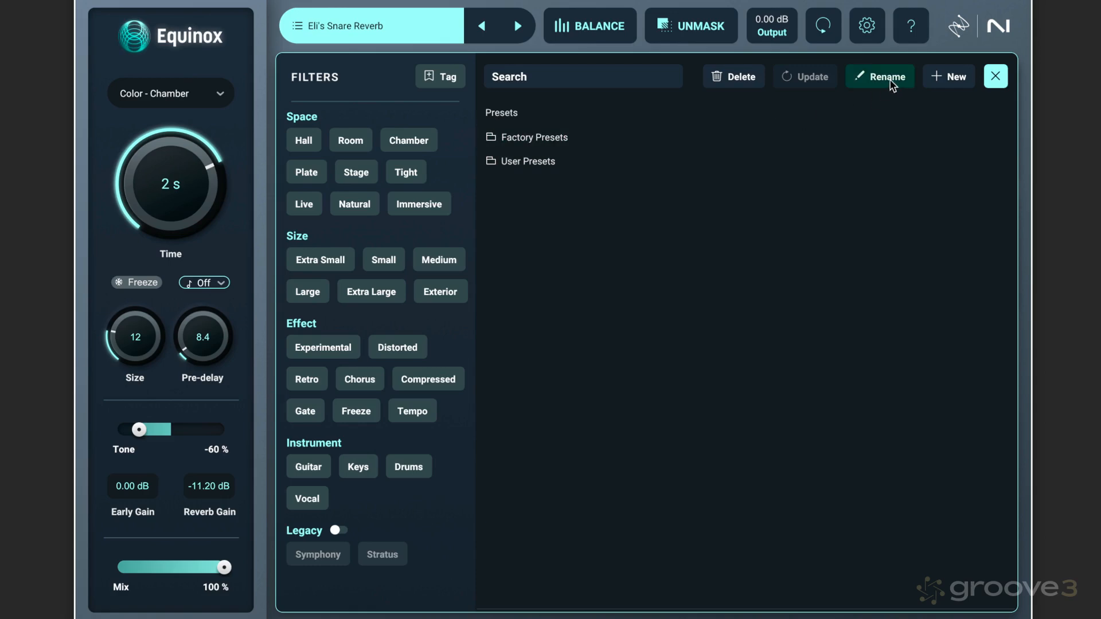
mouse_move(569, 117)
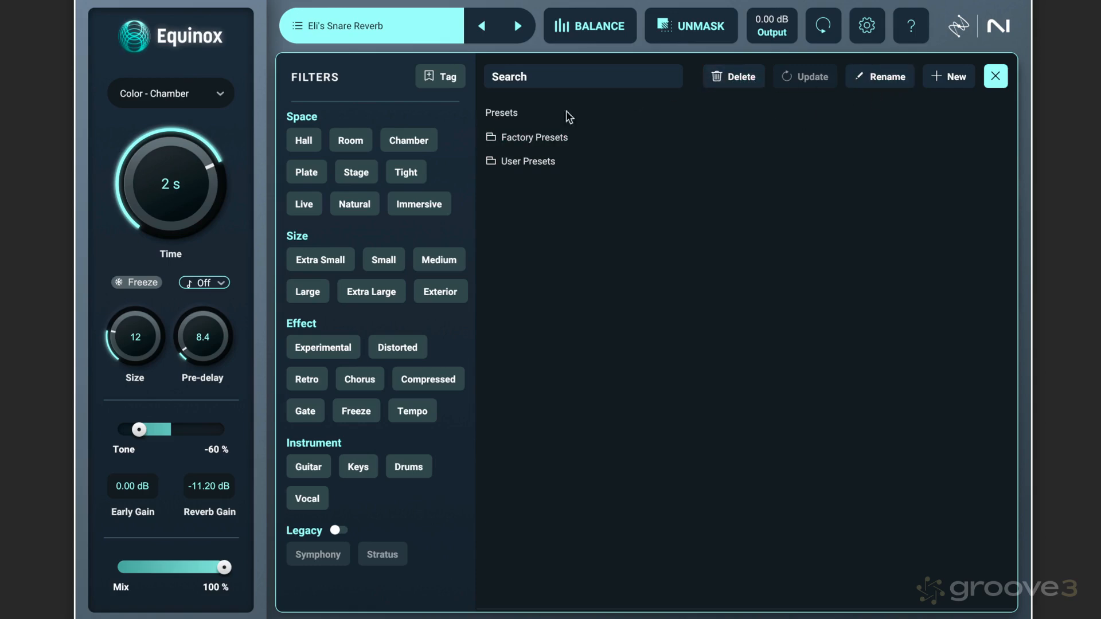
left_click(535, 136)
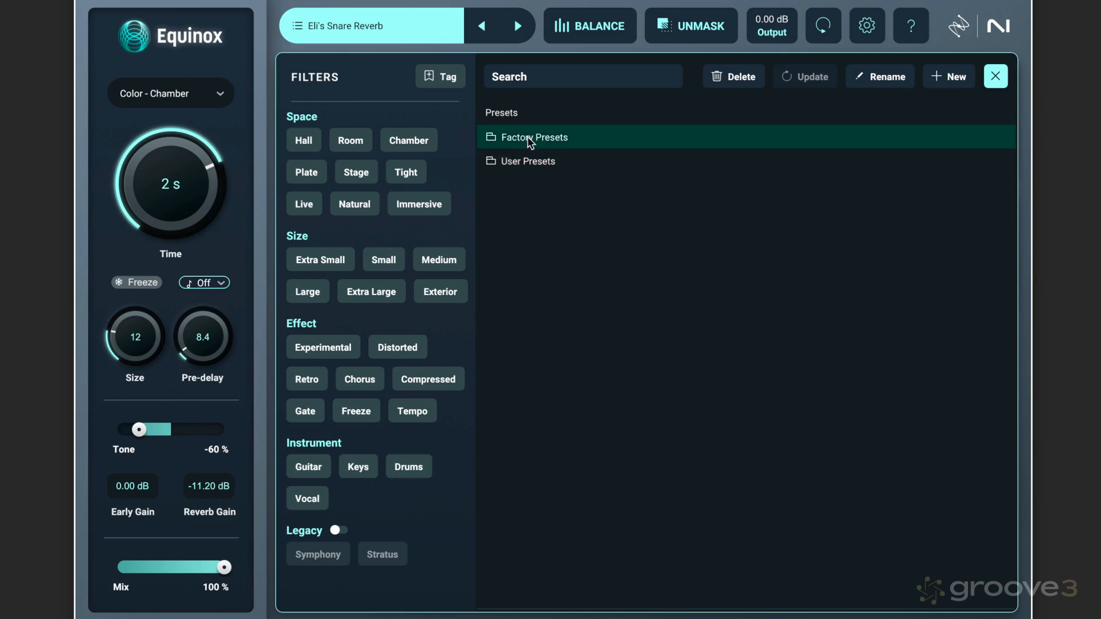
Step: Filter Factory Presets to the Room, Drums and Small tags and load Kick Boom Room
left_click(536, 137)
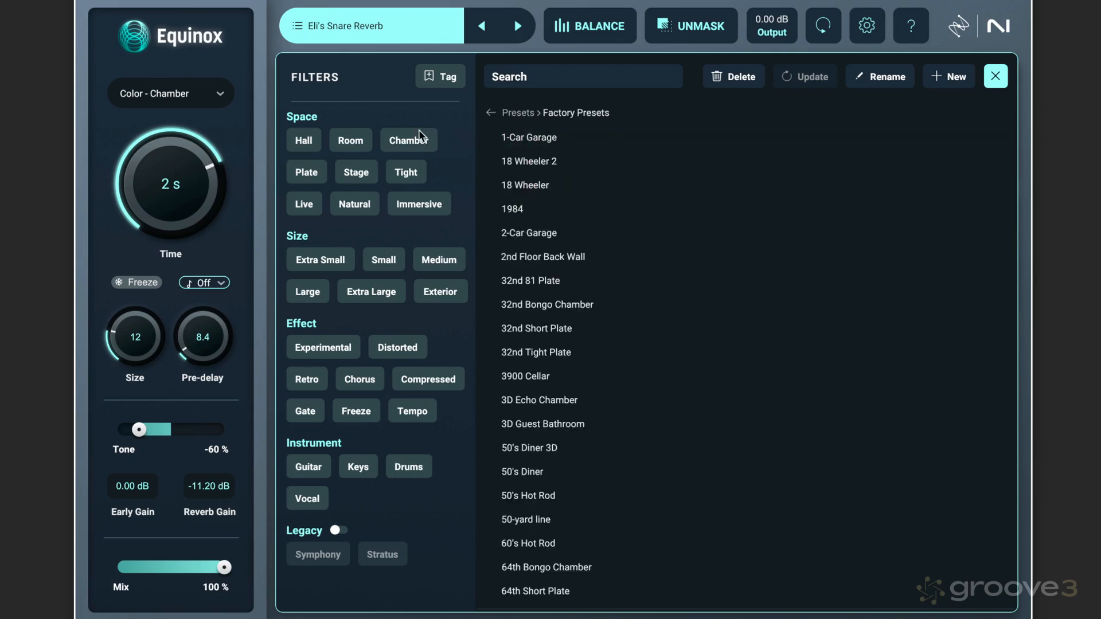
mouse_move(345, 187)
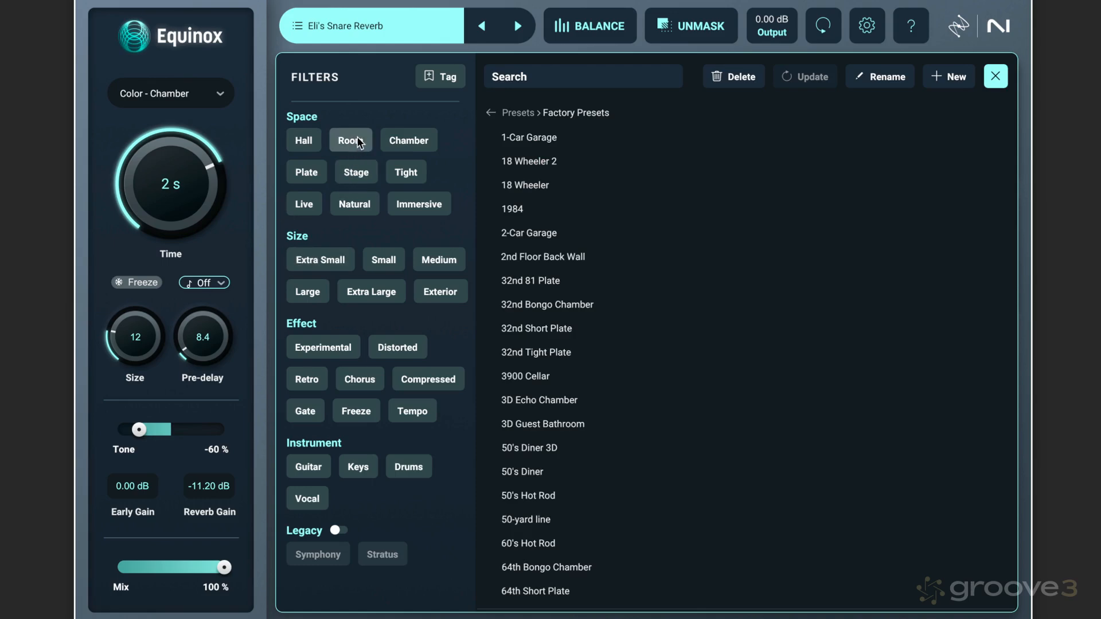
left_click(350, 140)
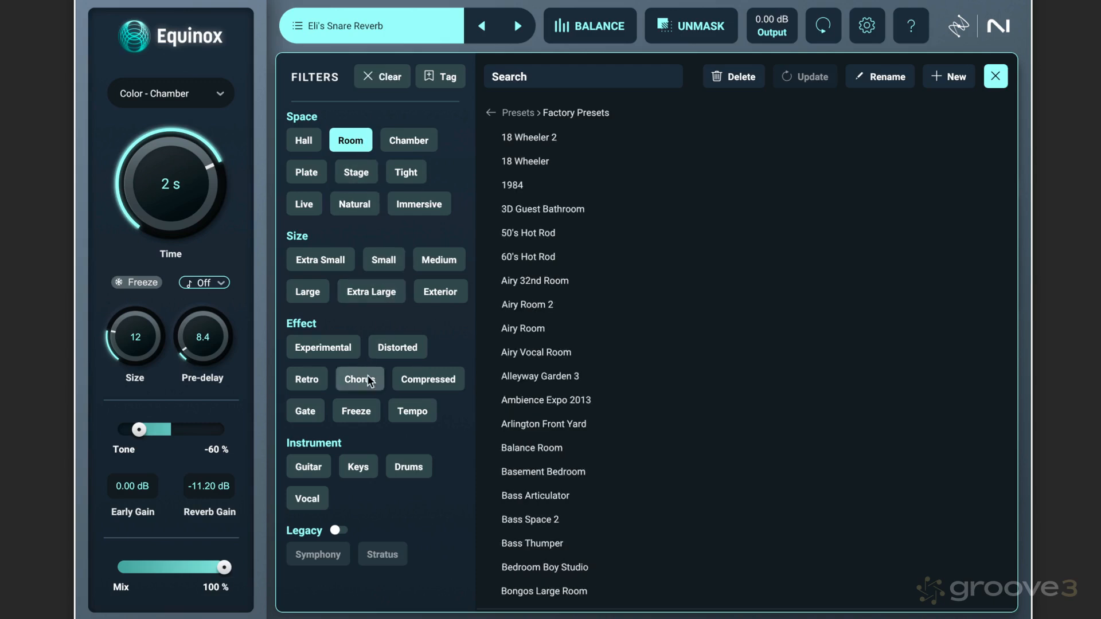
left_click(409, 467)
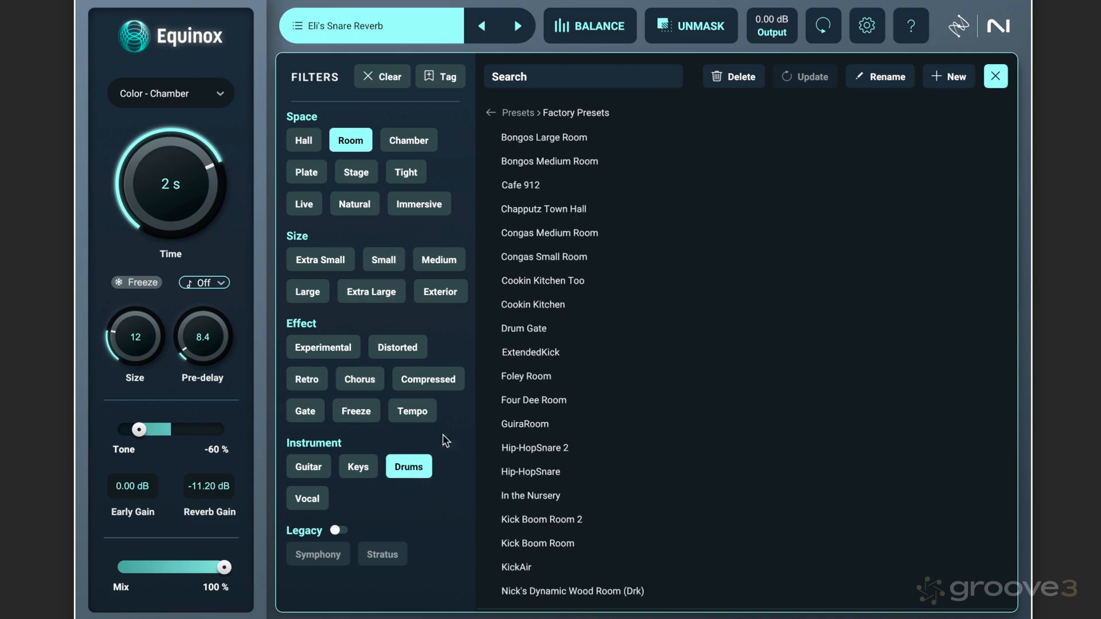
left_click(383, 260)
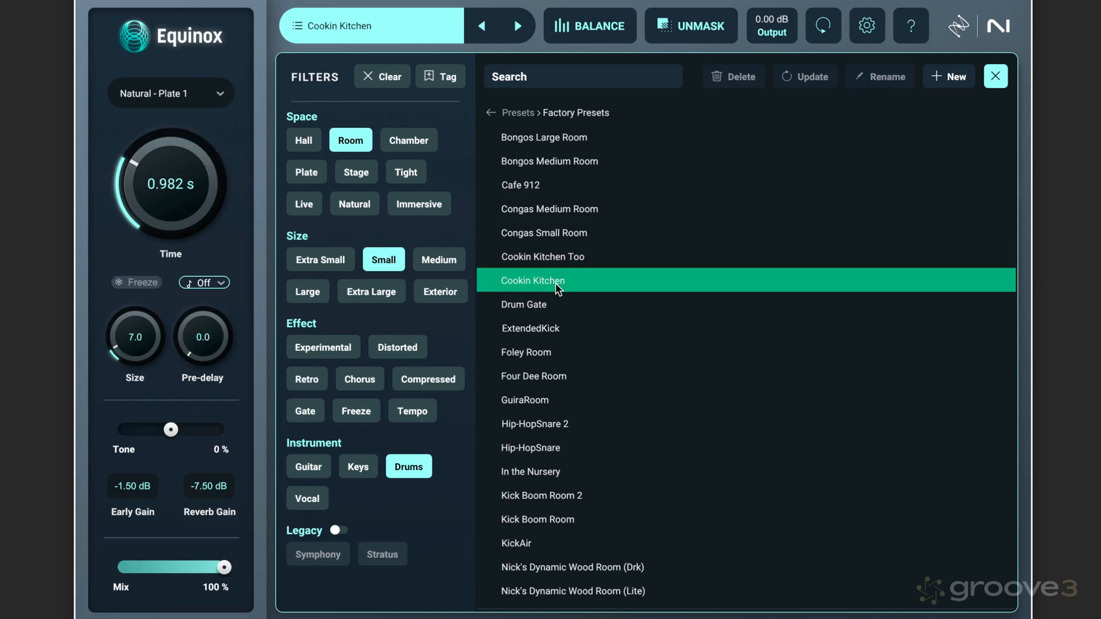
mouse_move(557, 290)
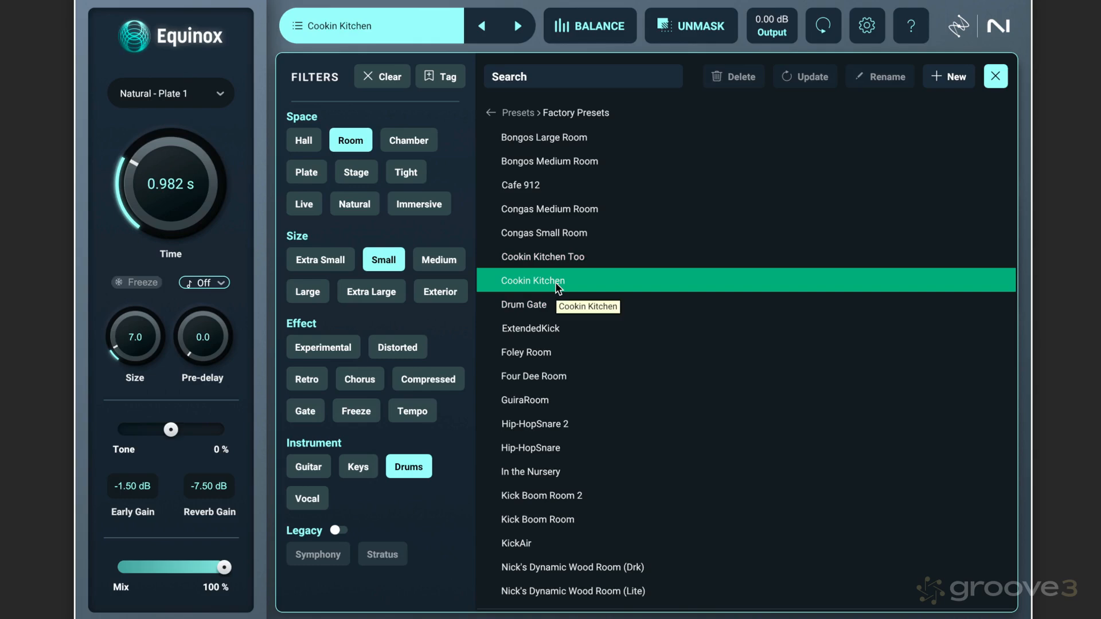
mouse_move(537, 428)
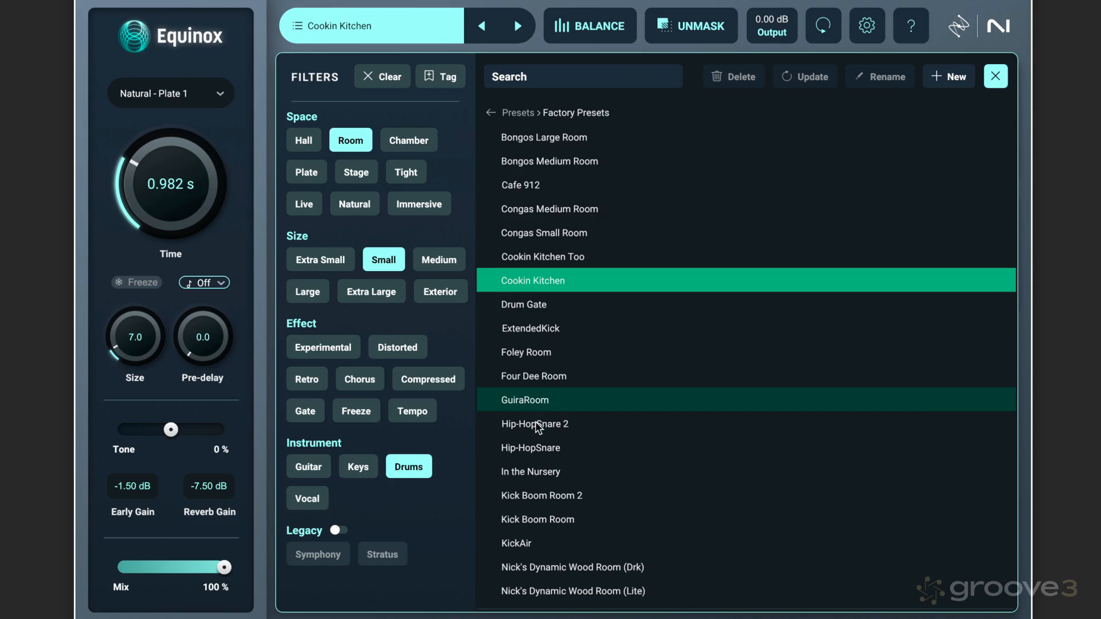
left_click(537, 519)
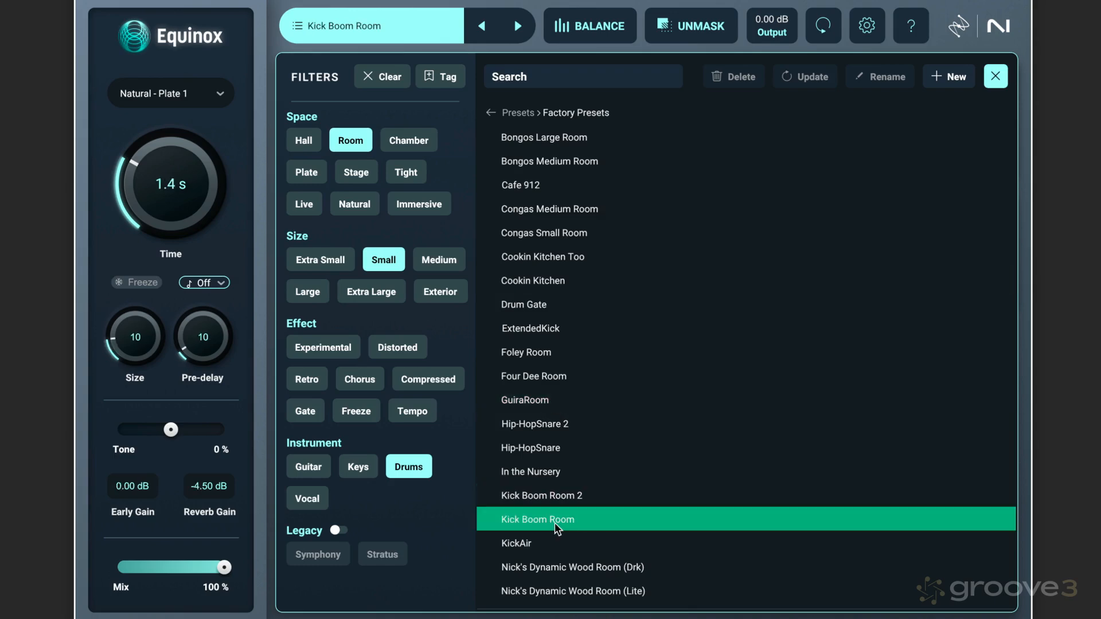
mouse_move(532, 471)
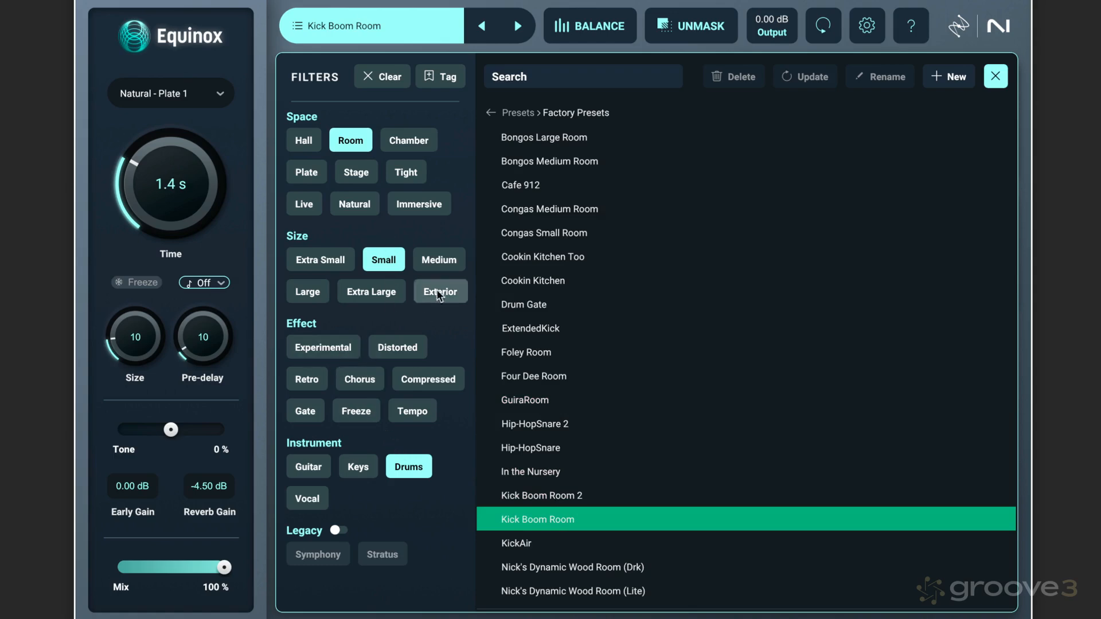
mouse_move(440, 274)
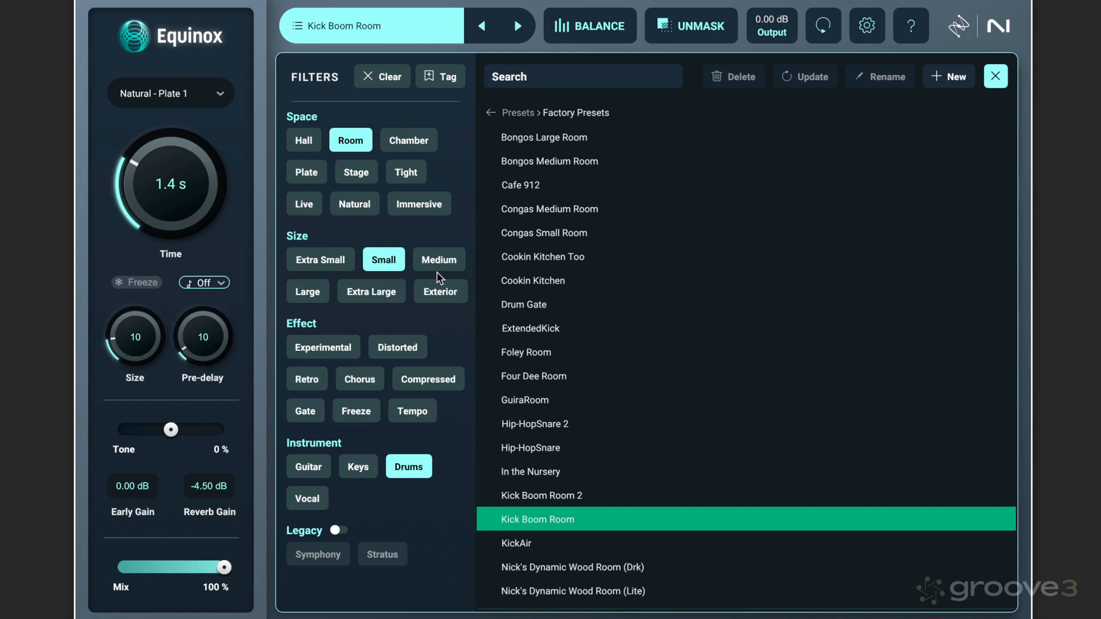
mouse_move(440, 248)
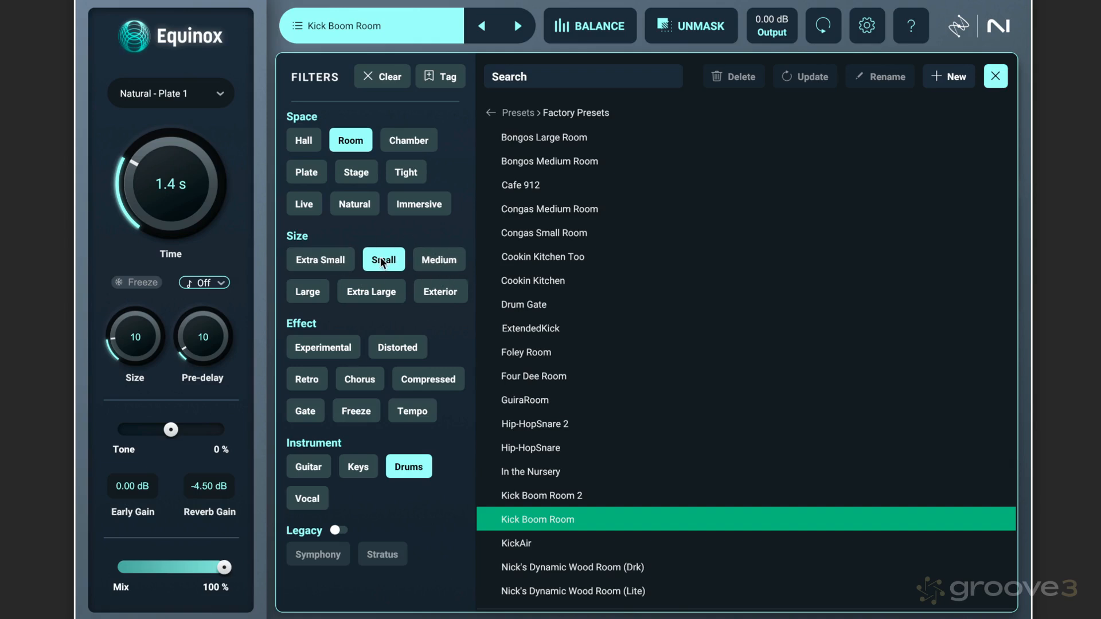
Step: Swap the Small size tag for Medium and load the remaining Chapputz Town Hall preset
left_click(438, 259)
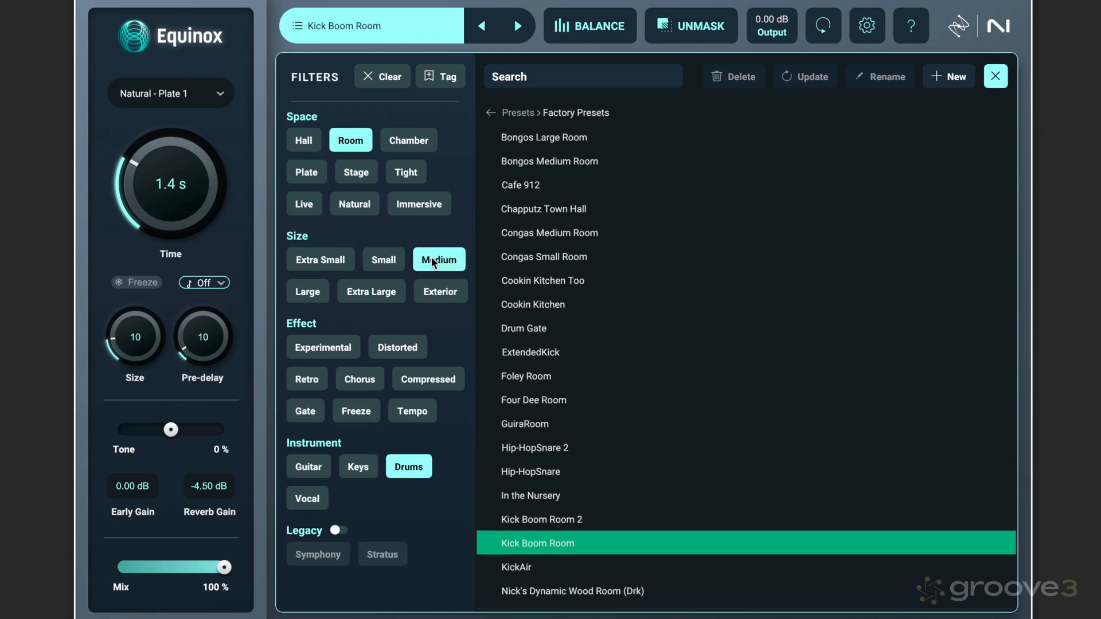
left_click(438, 259)
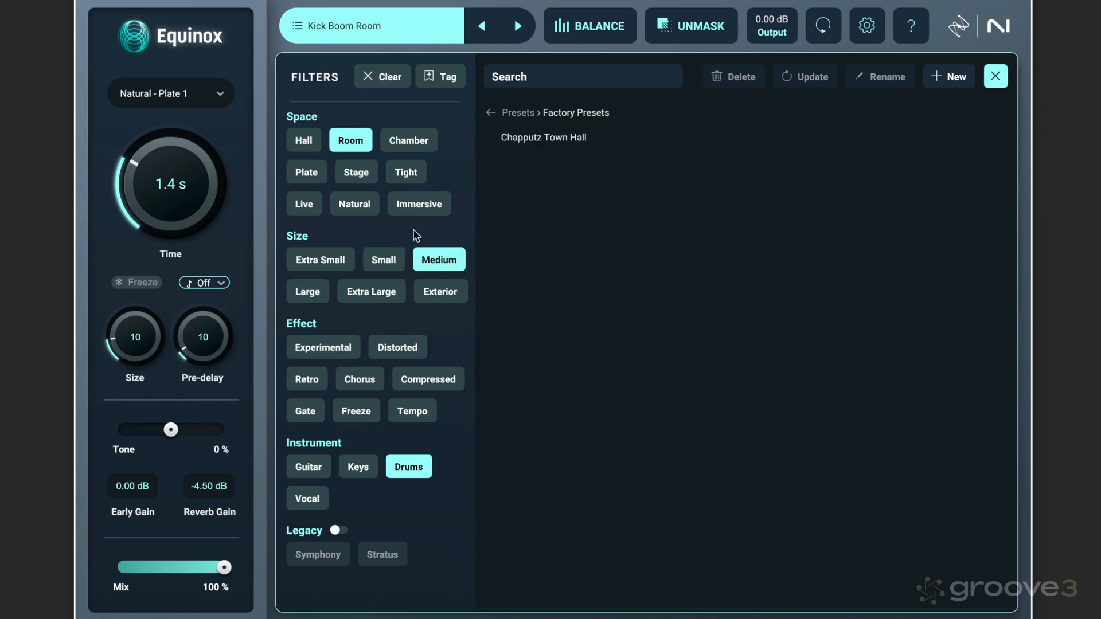
left_click(542, 137)
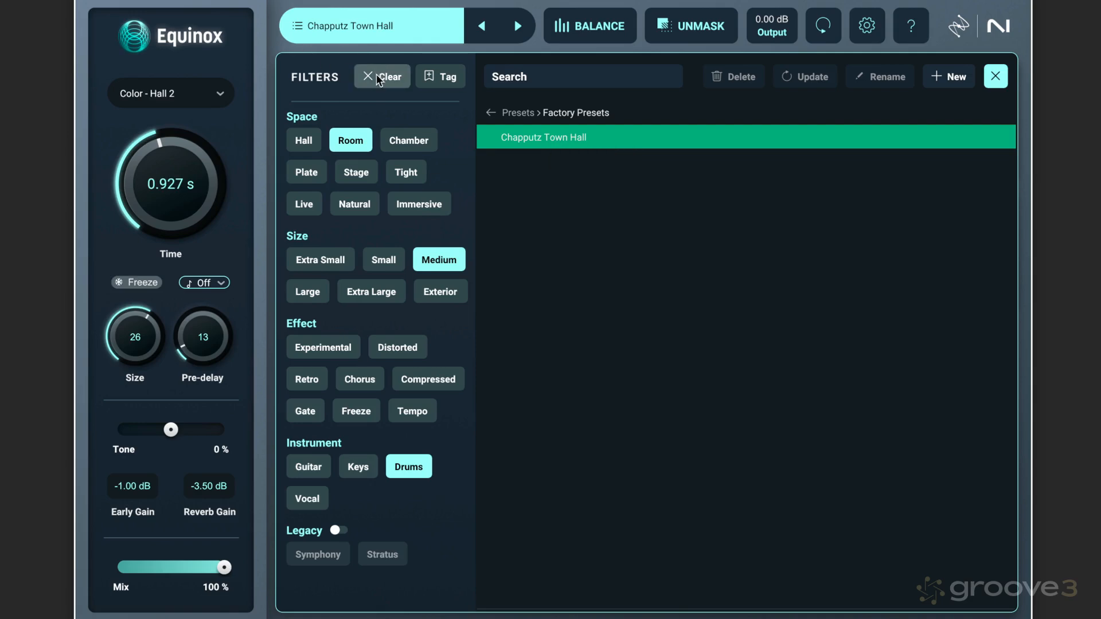
Step: Filter by the Chamber and Drums tags, then audition Drum Room and load Drum Room 2
left_click(382, 76)
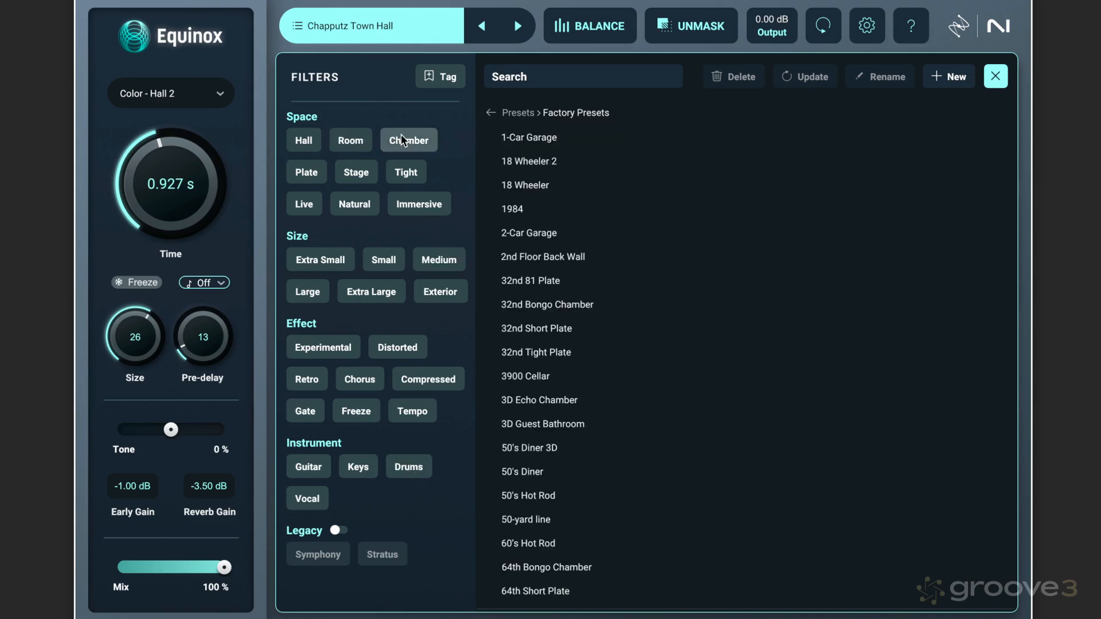
left_click(408, 467)
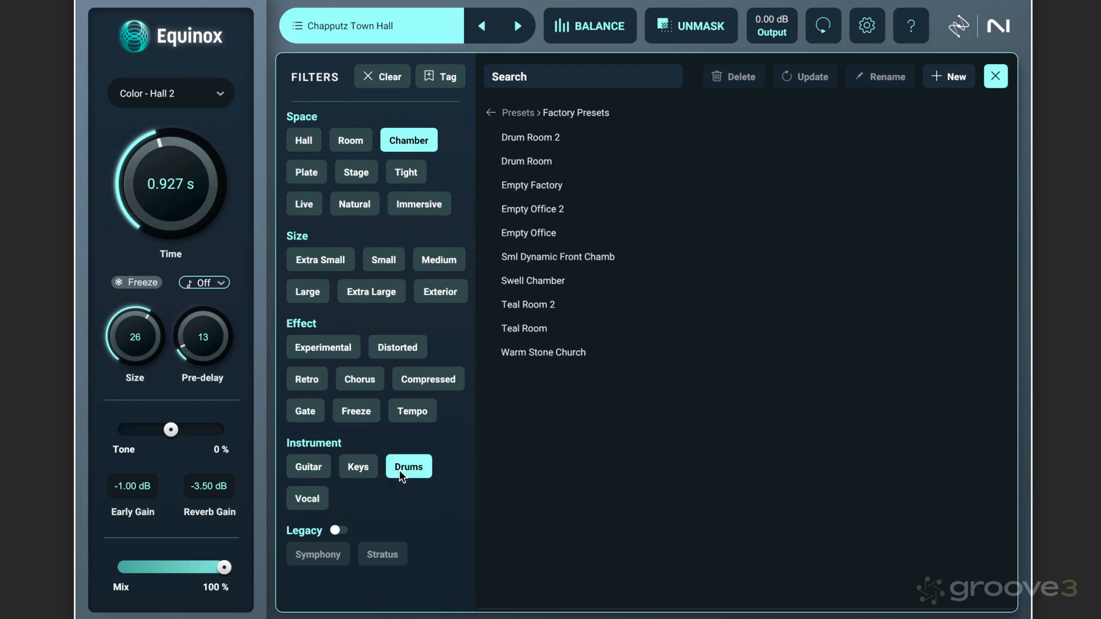
left_click(526, 160)
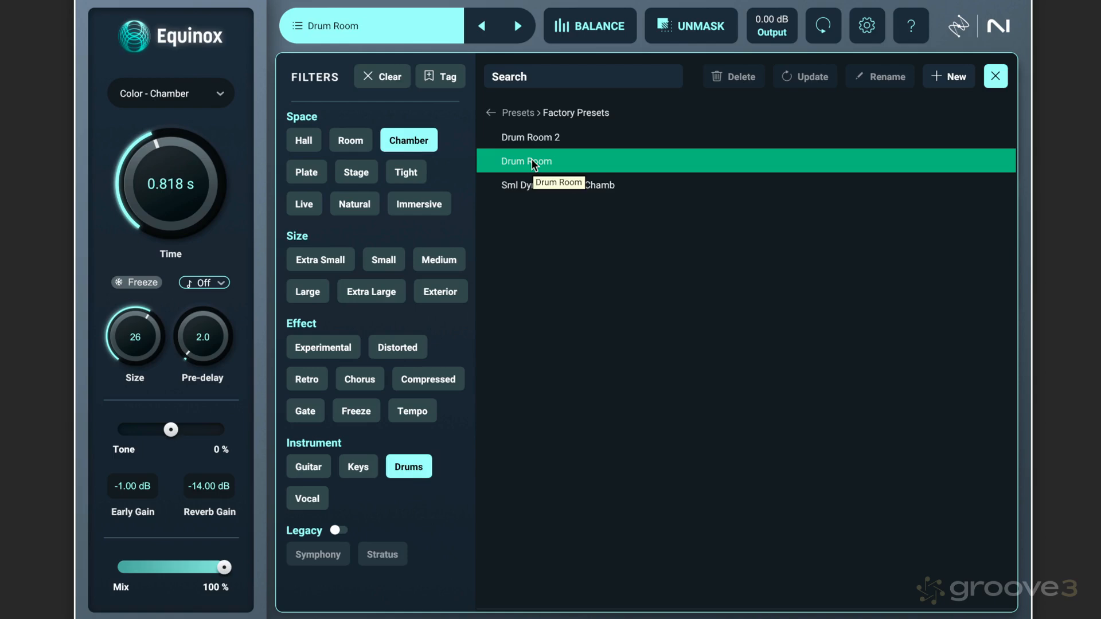
mouse_move(530, 137)
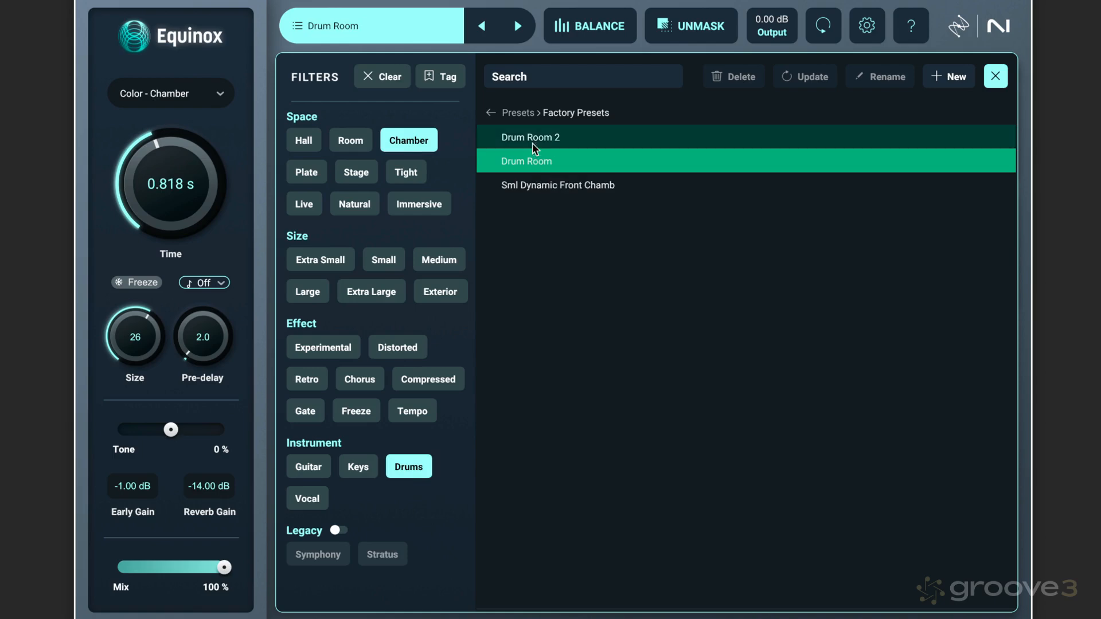
left_click(530, 137)
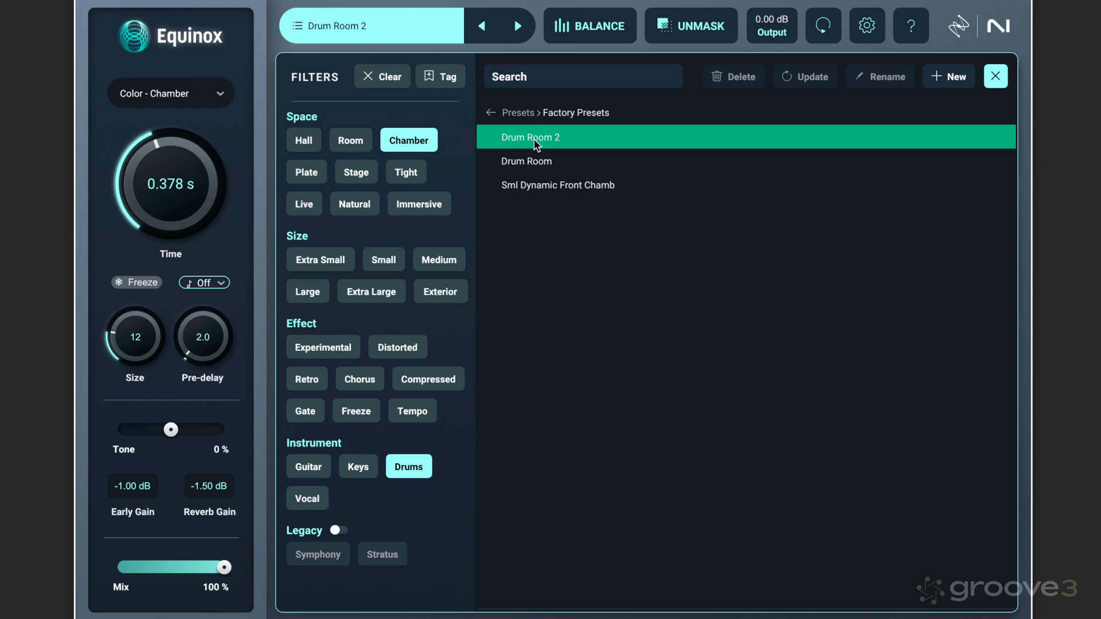
mouse_move(536, 160)
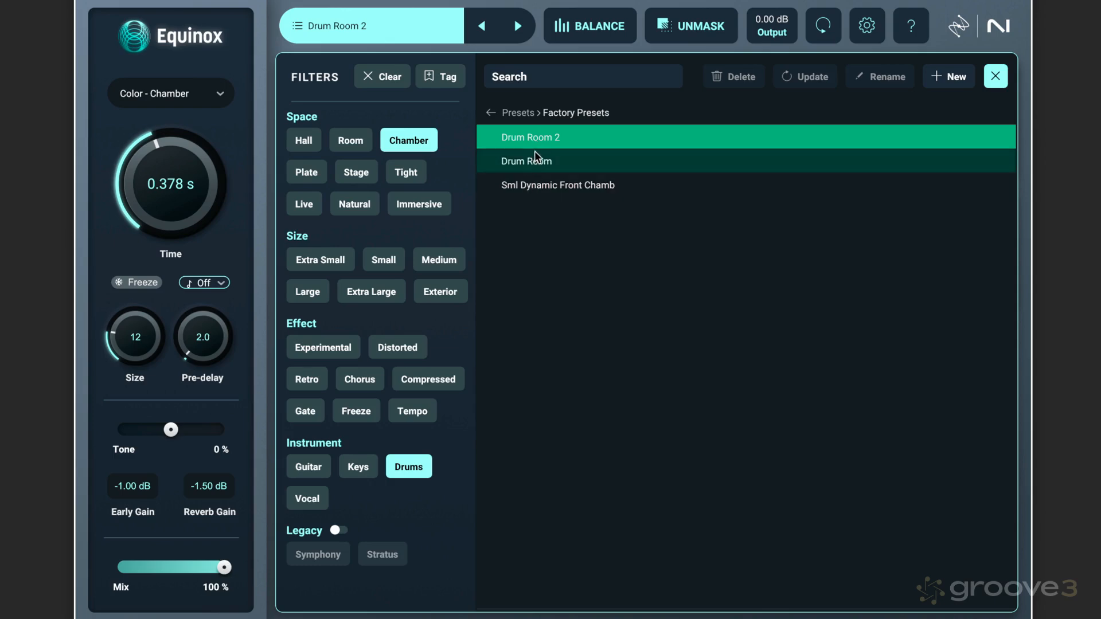
mouse_move(488, 116)
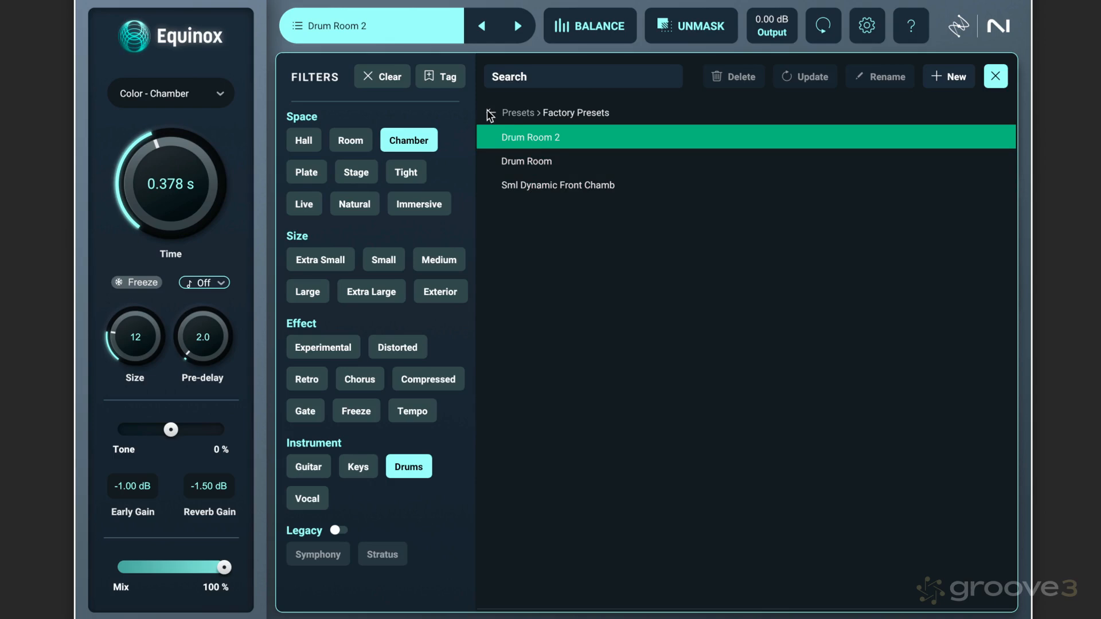
Step: Return to User Presets with Eli's Snare Reverb loaded and list its tag categories
left_click(489, 112)
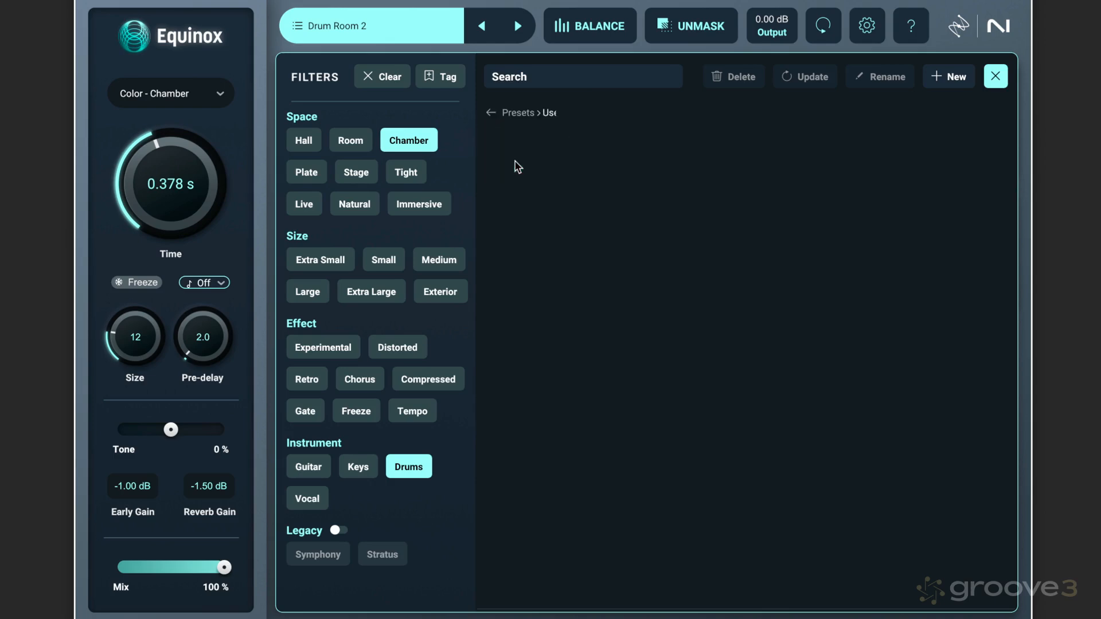
mouse_move(544, 126)
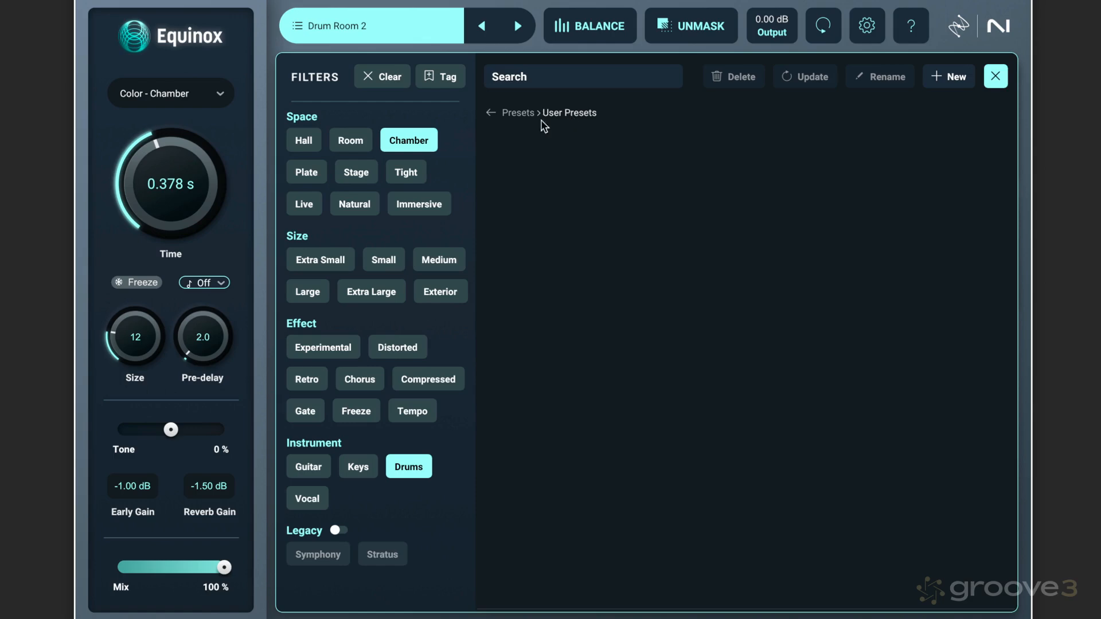
mouse_move(382, 77)
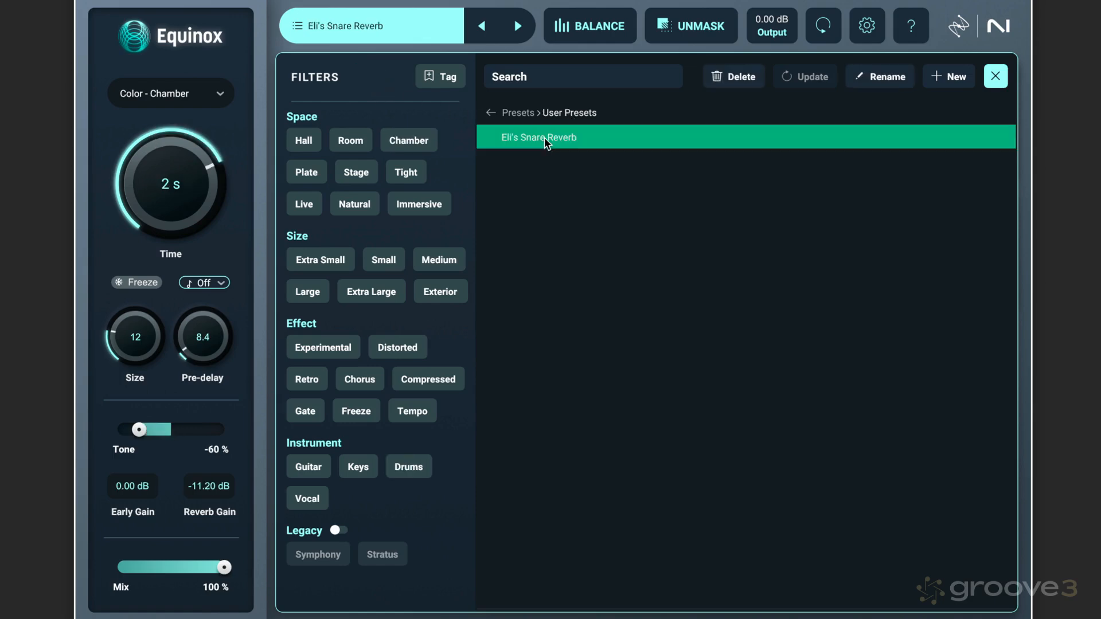
left_click(439, 76)
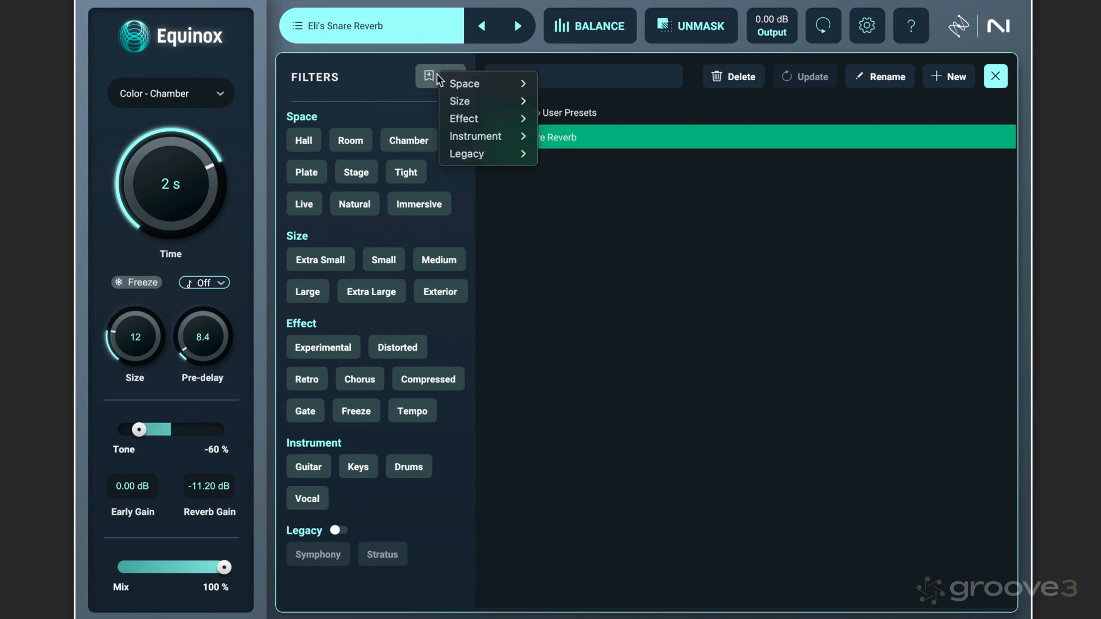
mouse_move(463, 82)
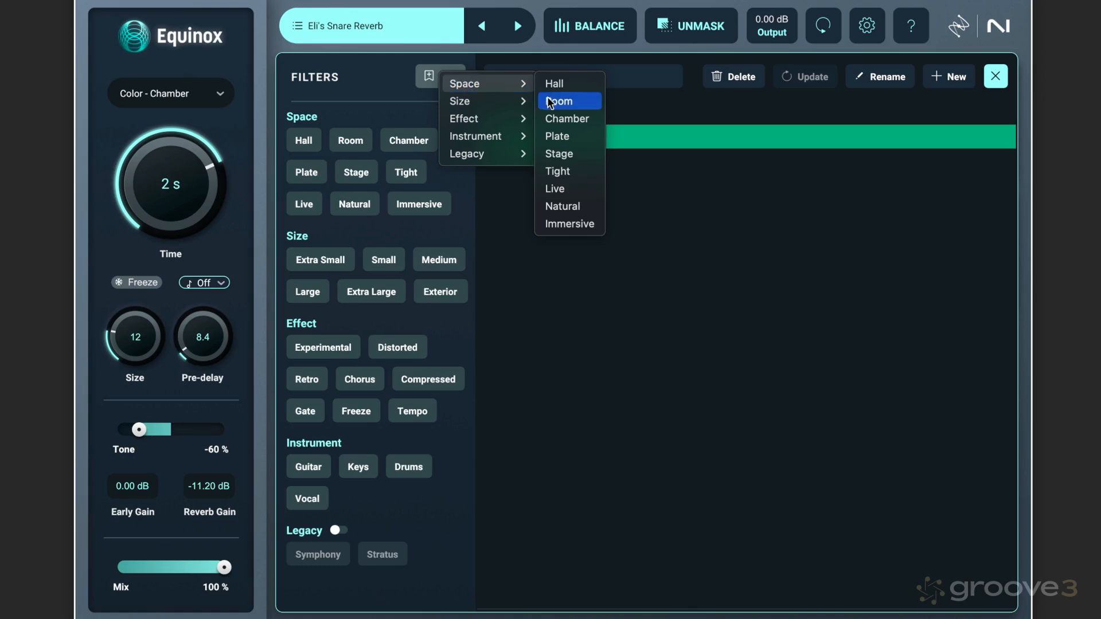
mouse_move(560, 106)
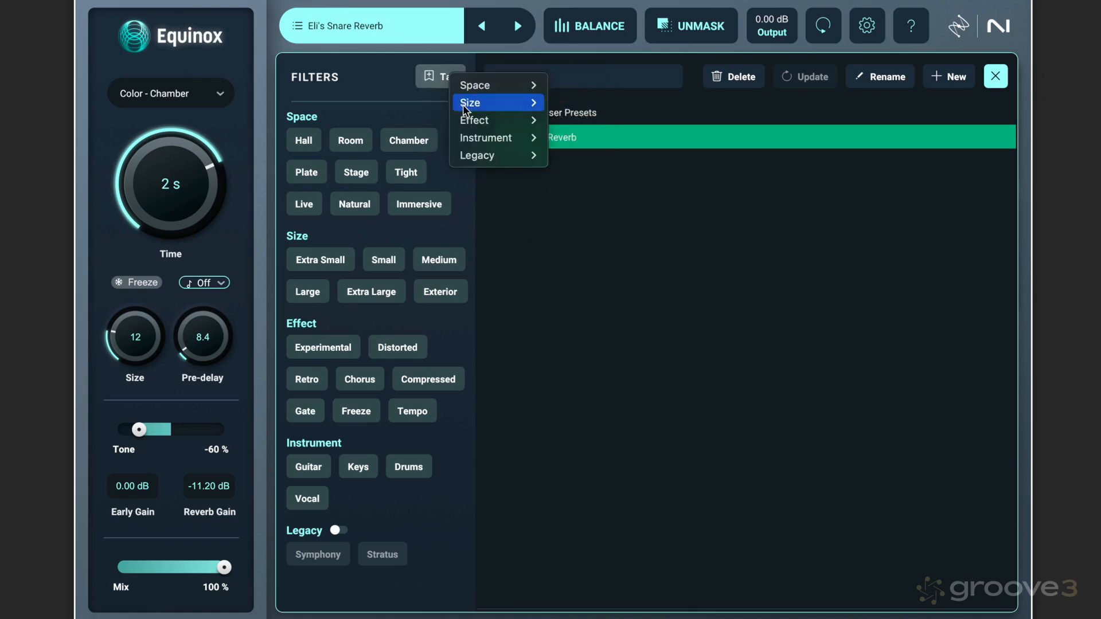
mouse_move(469, 102)
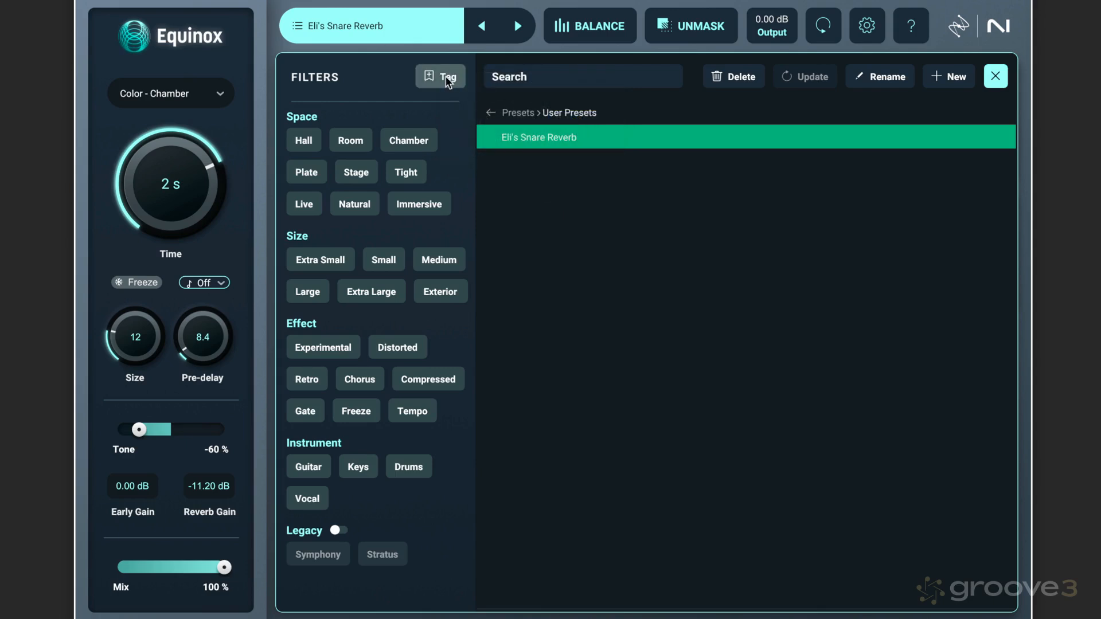
mouse_move(117, 336)
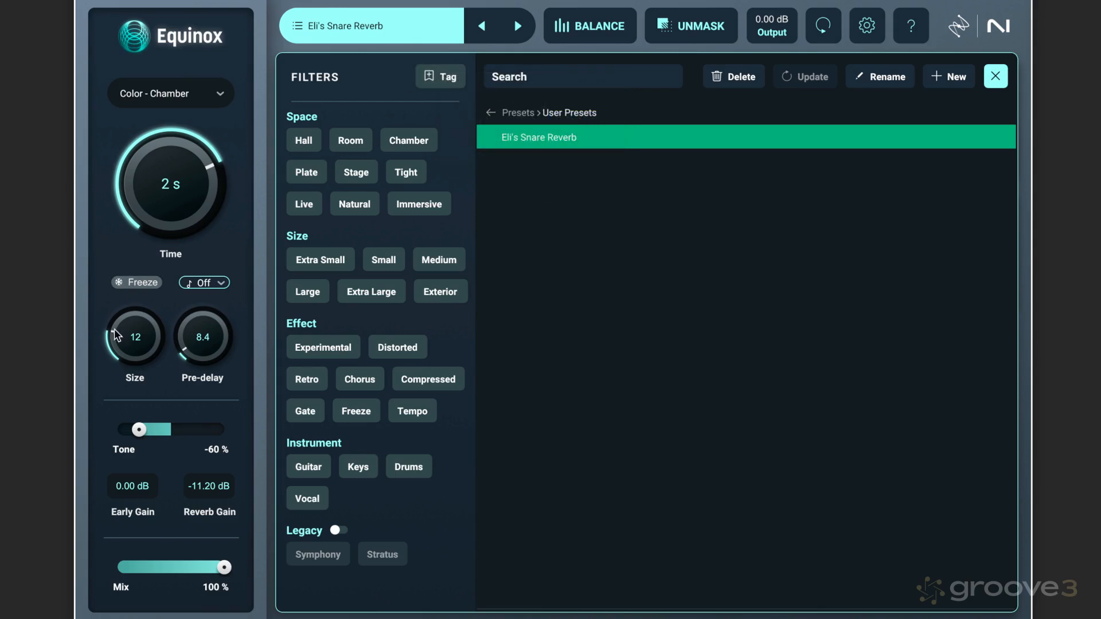
Step: Review the preset's tag categories, confirming its Small size tag, then dismiss the tag list
left_click(439, 75)
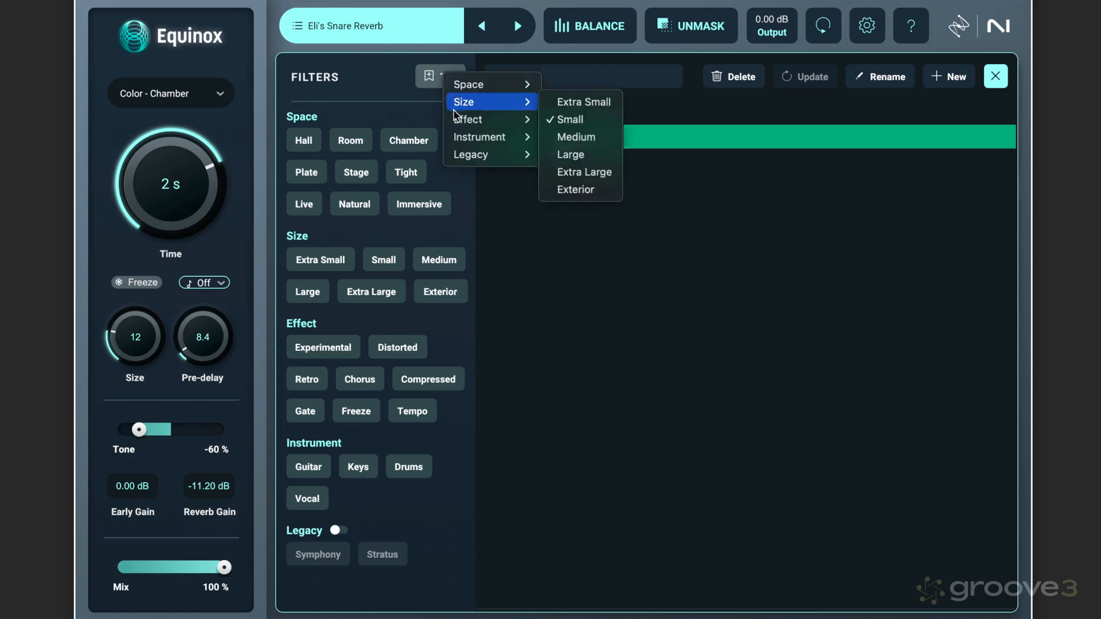
mouse_move(468, 118)
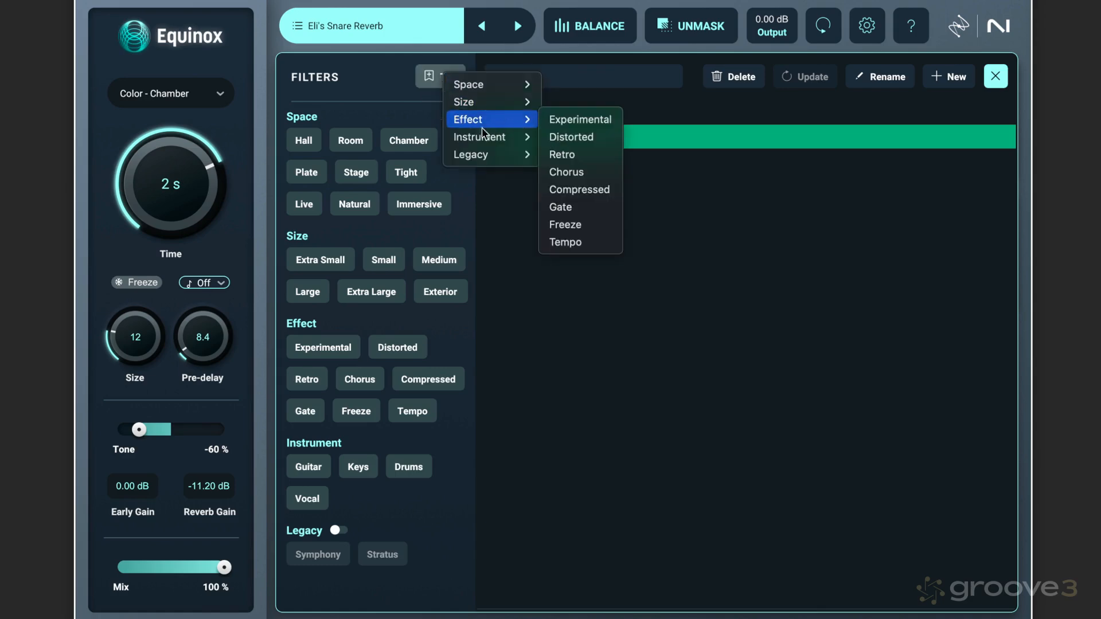
left_click(562, 179)
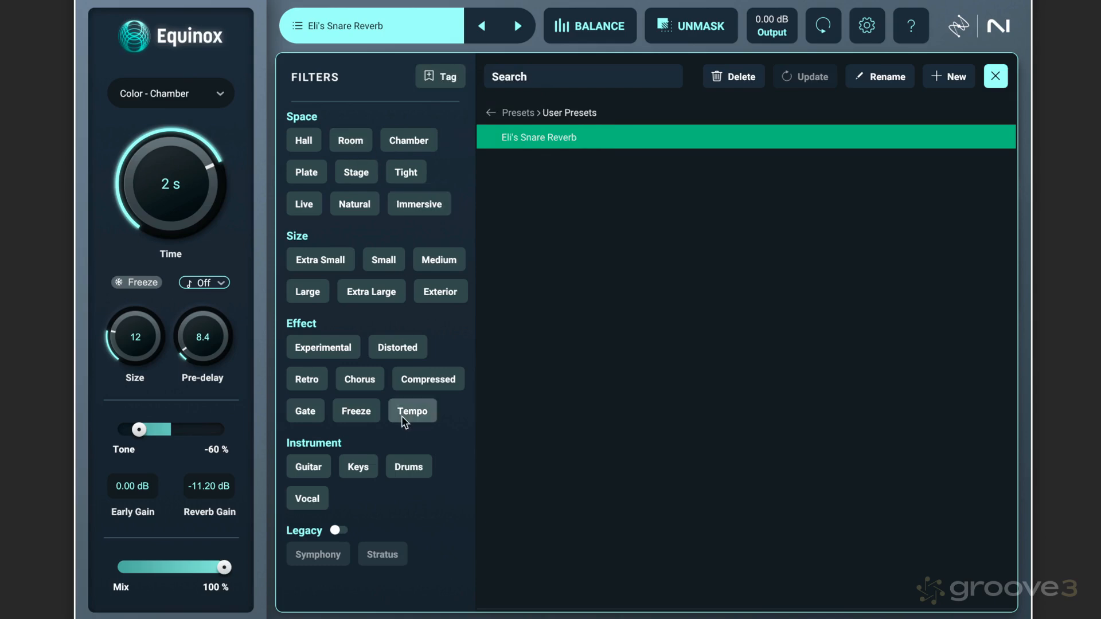
left_click(408, 467)
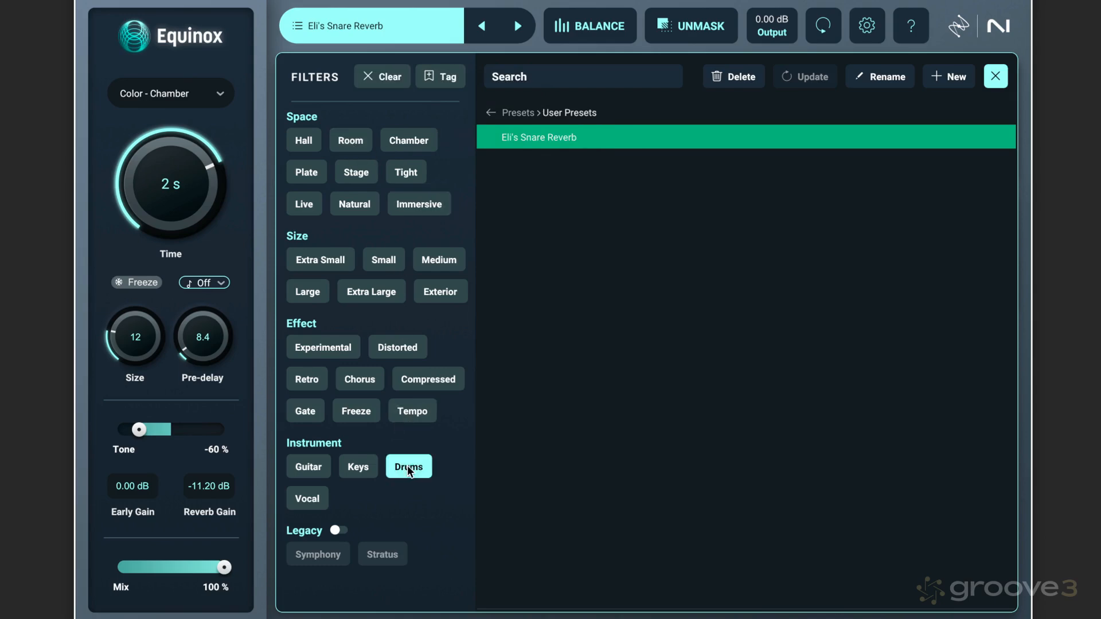
mouse_move(400, 480)
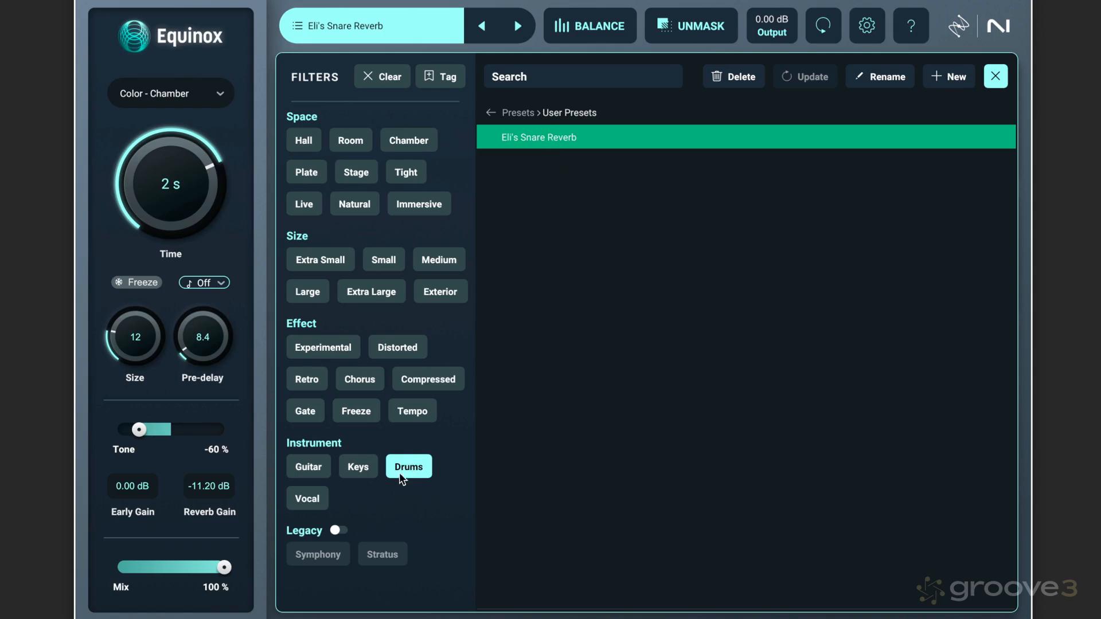
left_click(357, 467)
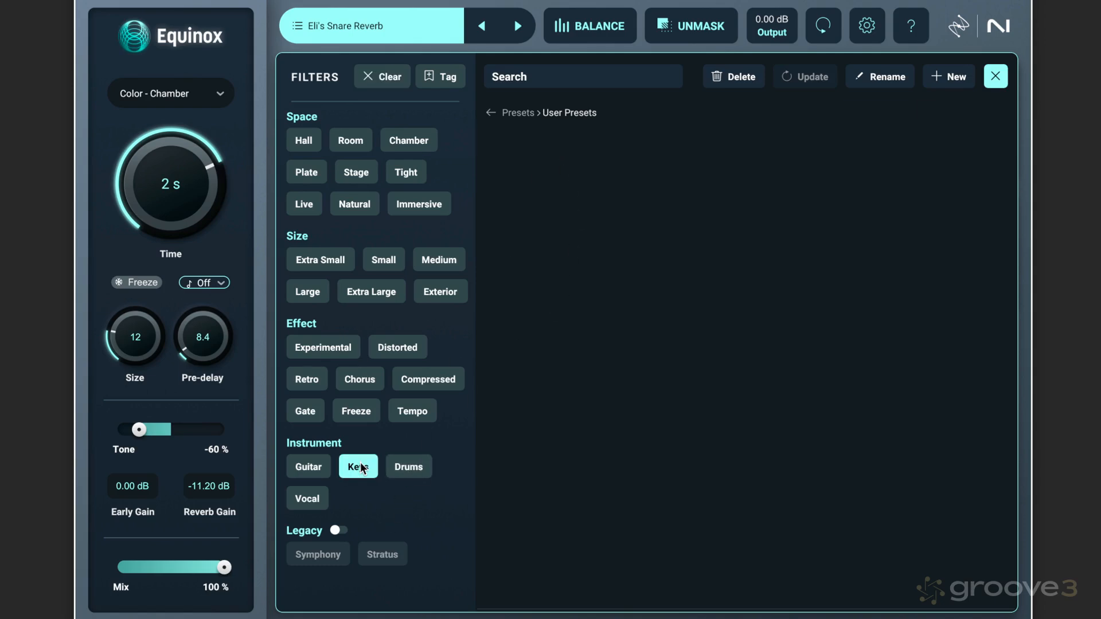
left_click(382, 76)
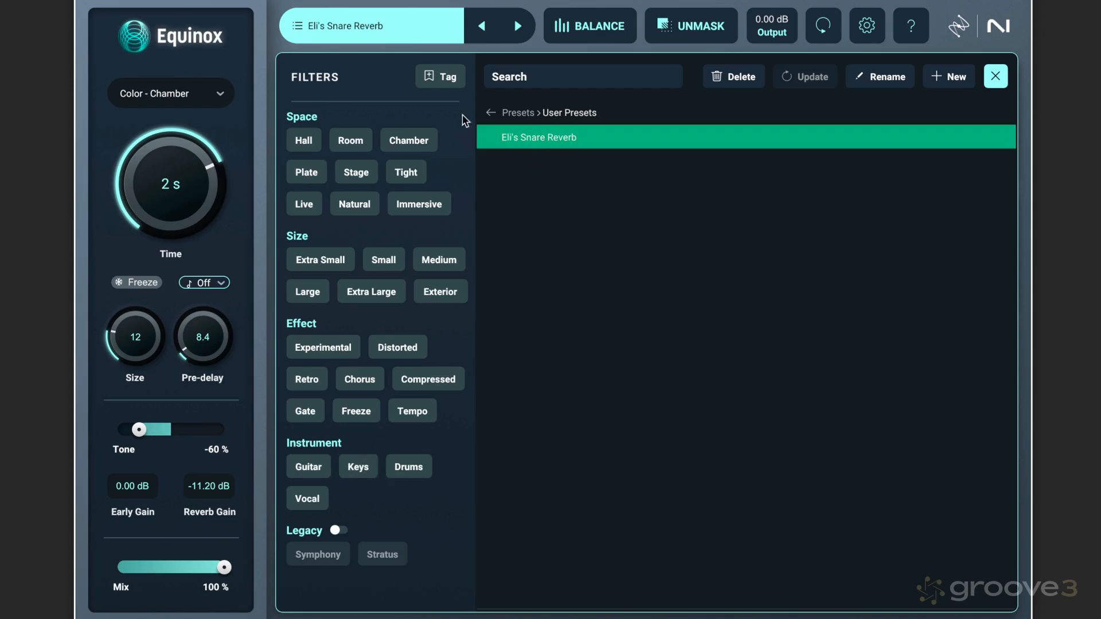
mouse_move(585, 197)
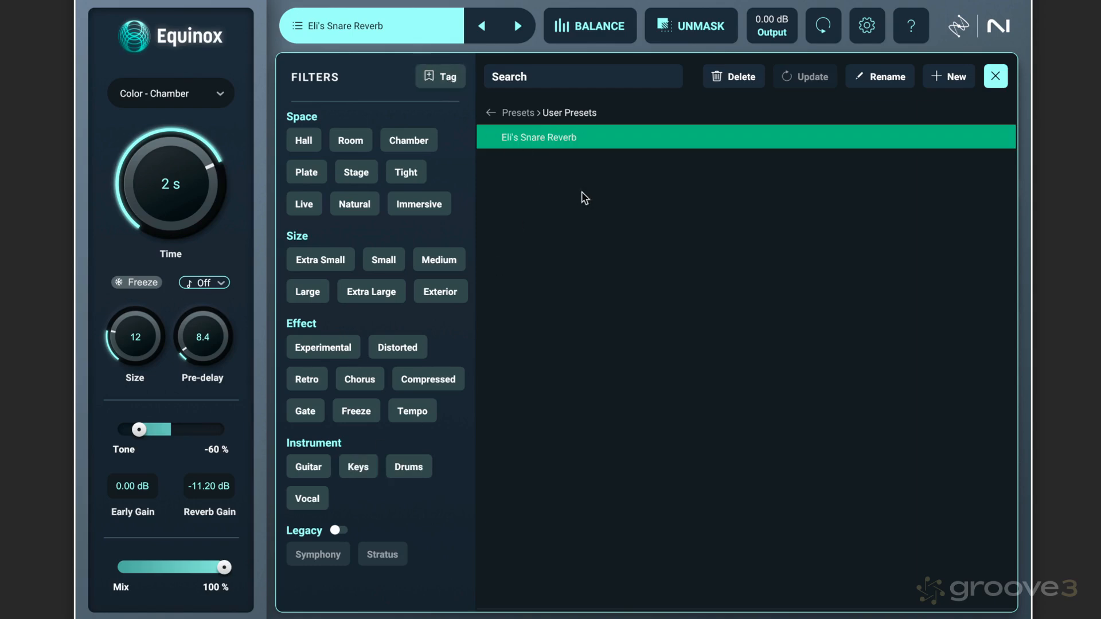
mouse_move(635, 199)
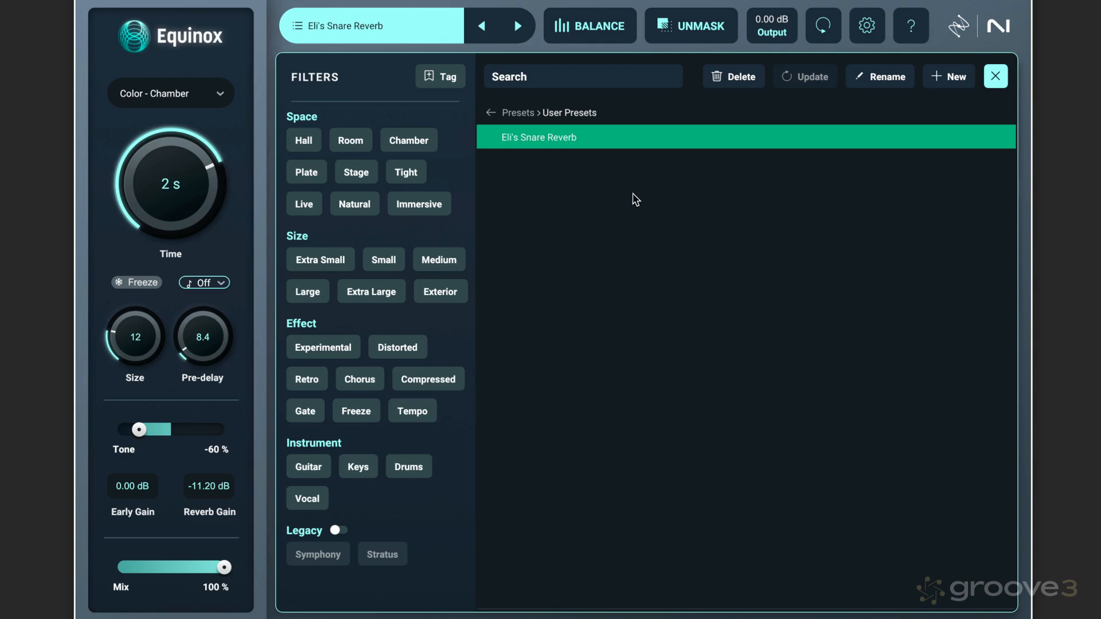
mouse_move(803, 160)
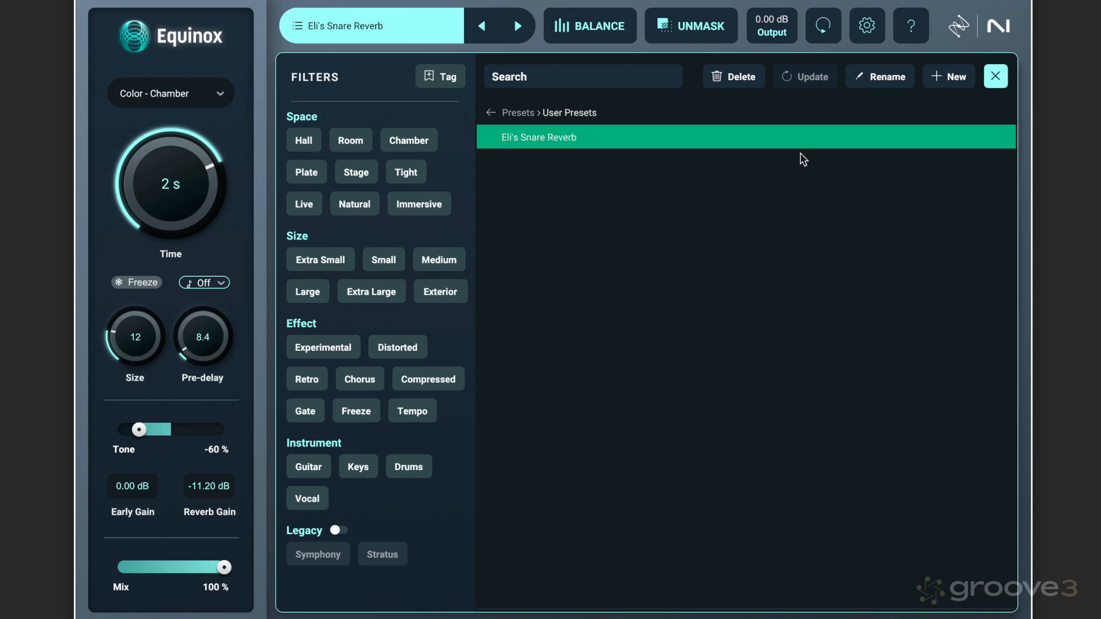
mouse_move(458, 108)
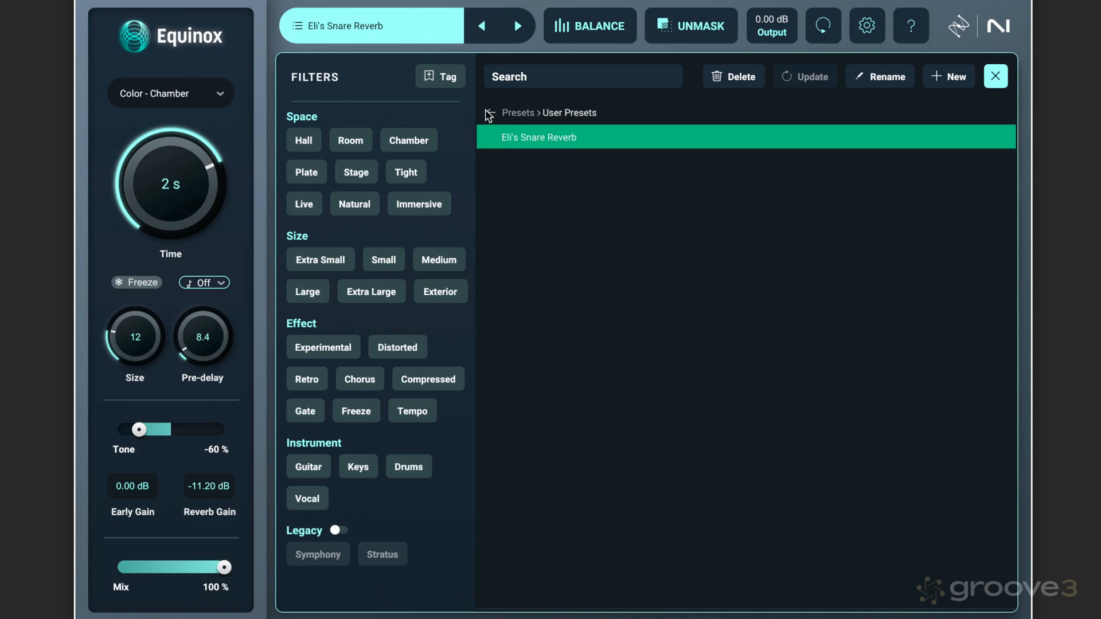
Step: Show the unfiltered Factory Presets list with Legacy presets enabled and scroll through the 16th-series entries
left_click(489, 112)
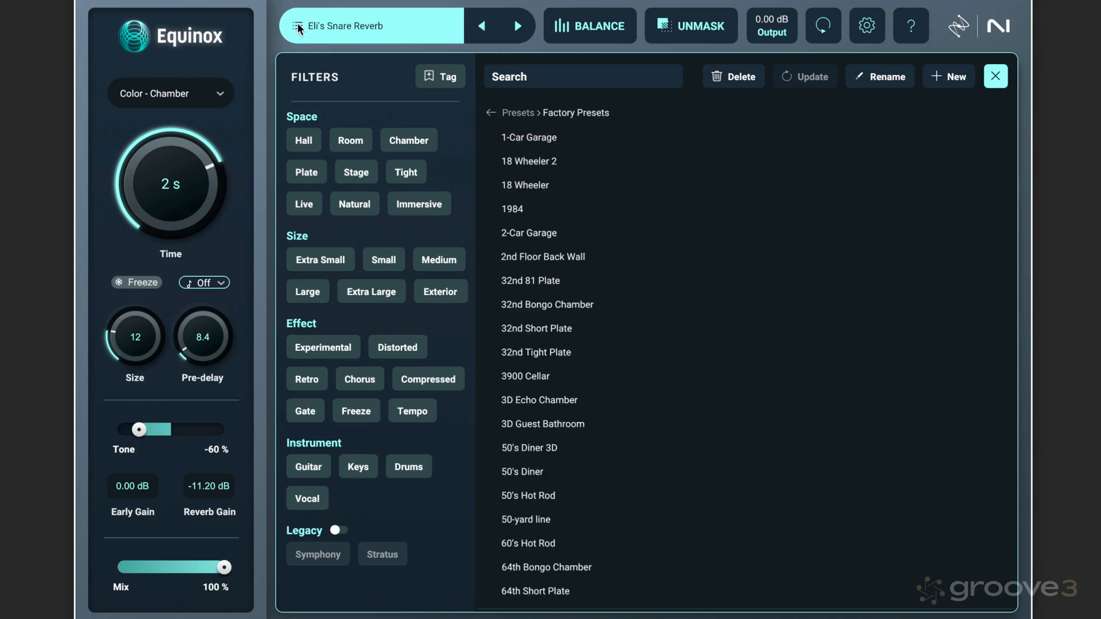
left_click(995, 76)
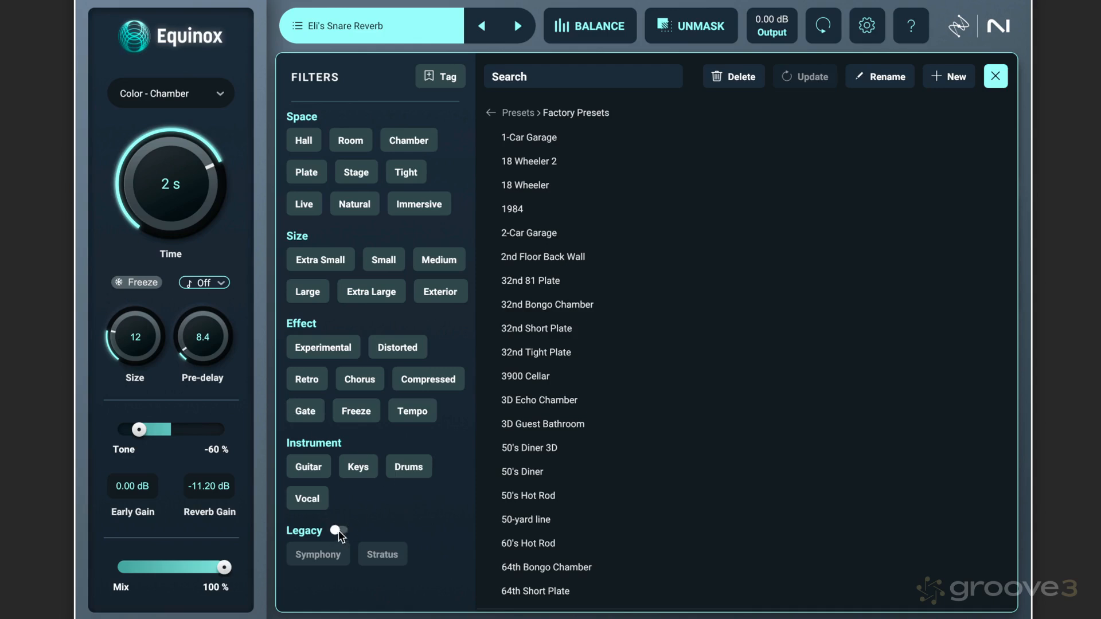
left_click(337, 531)
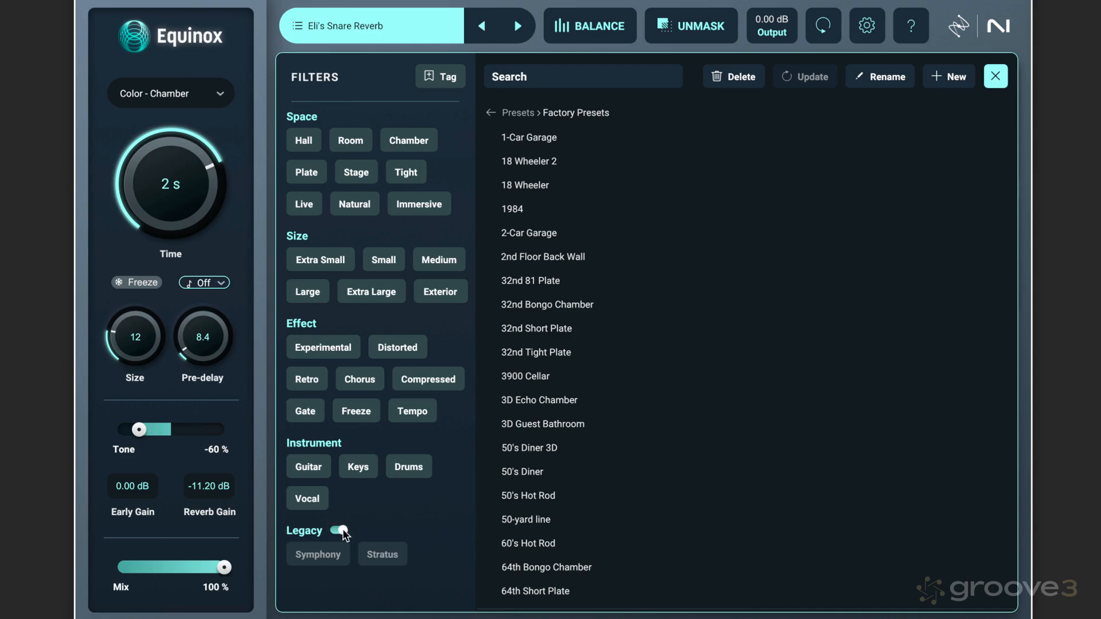
left_click(340, 530)
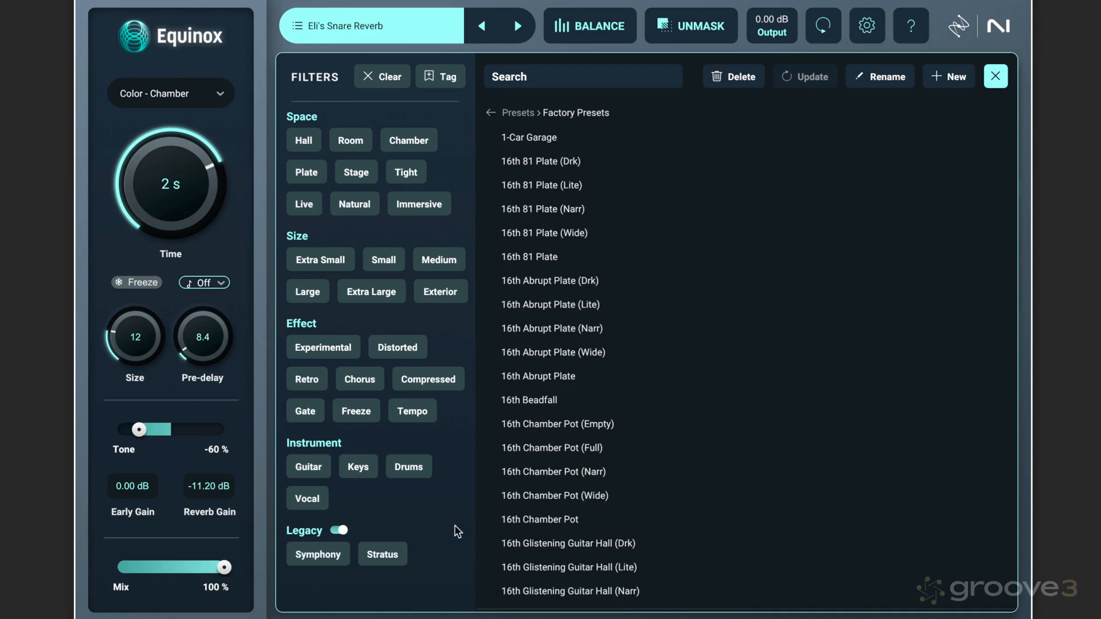
scroll("down", 3)
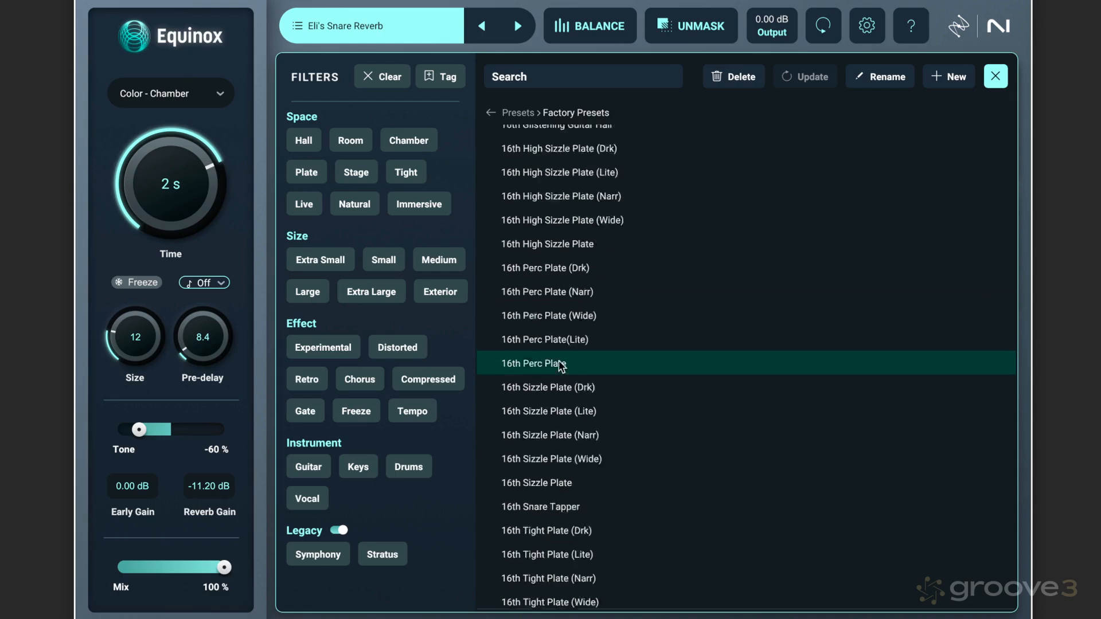
scroll("down", 3)
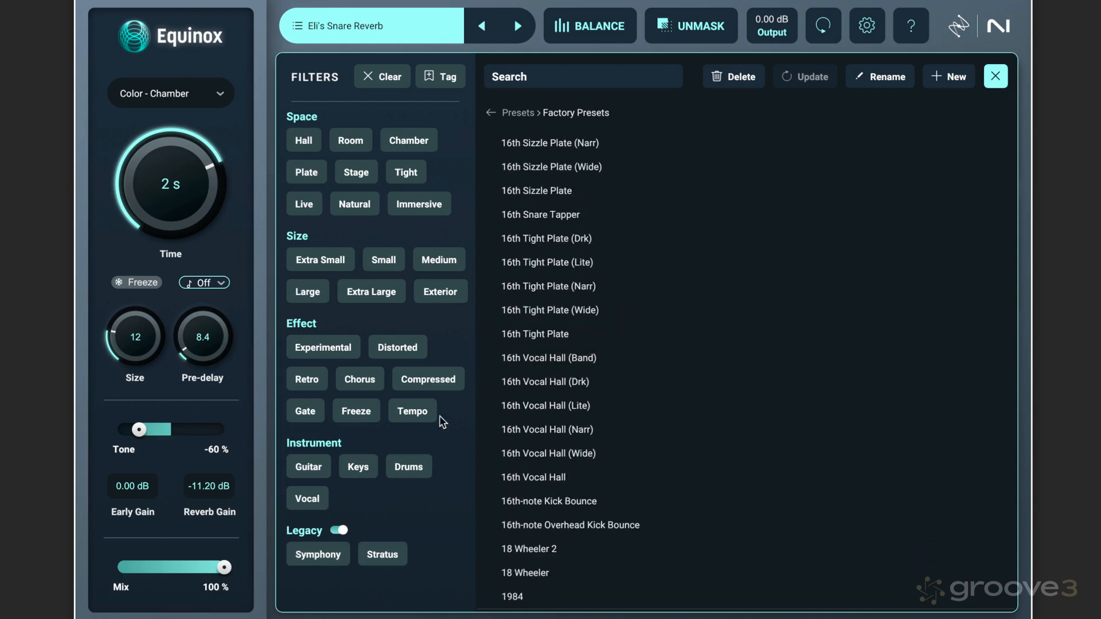
mouse_move(395, 117)
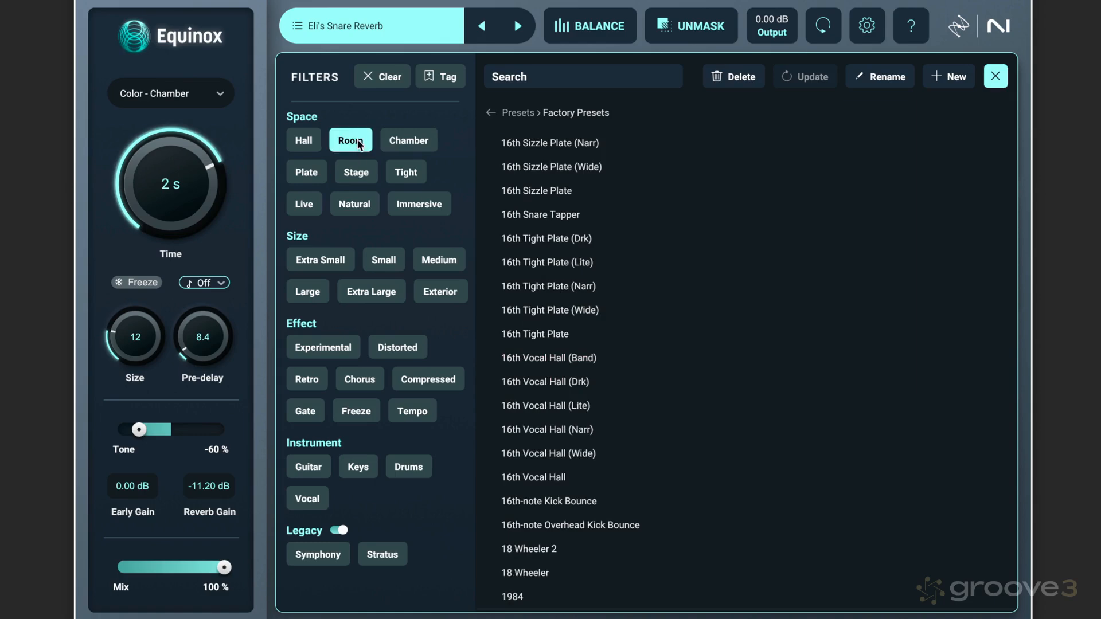
Step: Filter the factory presets by tags, try and remove the Symphony legacy filter, then load Talio Add Movement
left_click(383, 259)
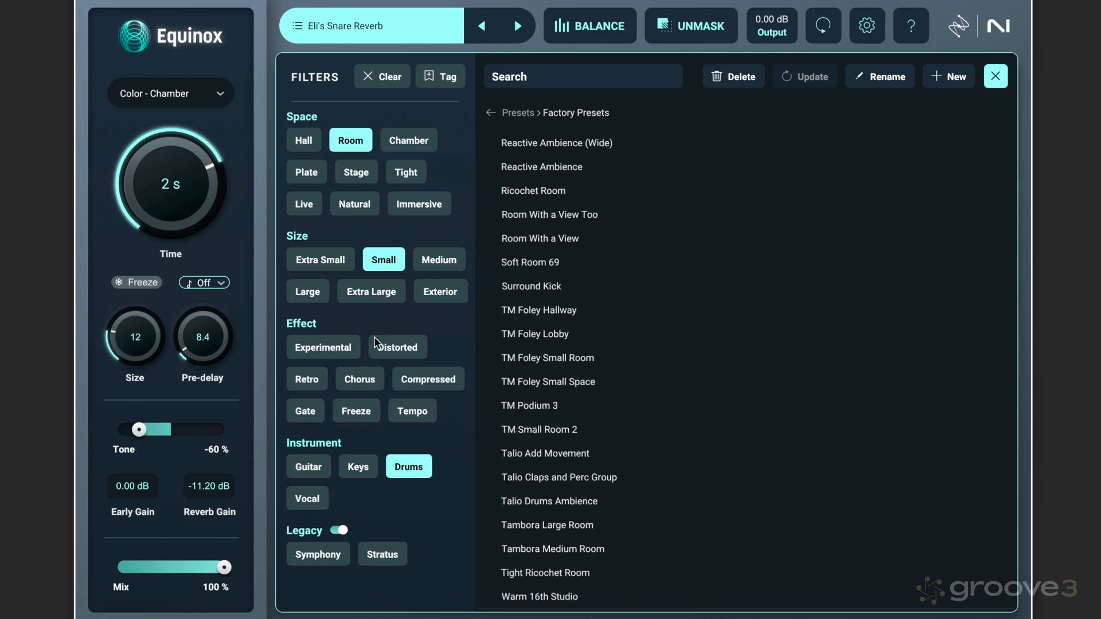
left_click(306, 378)
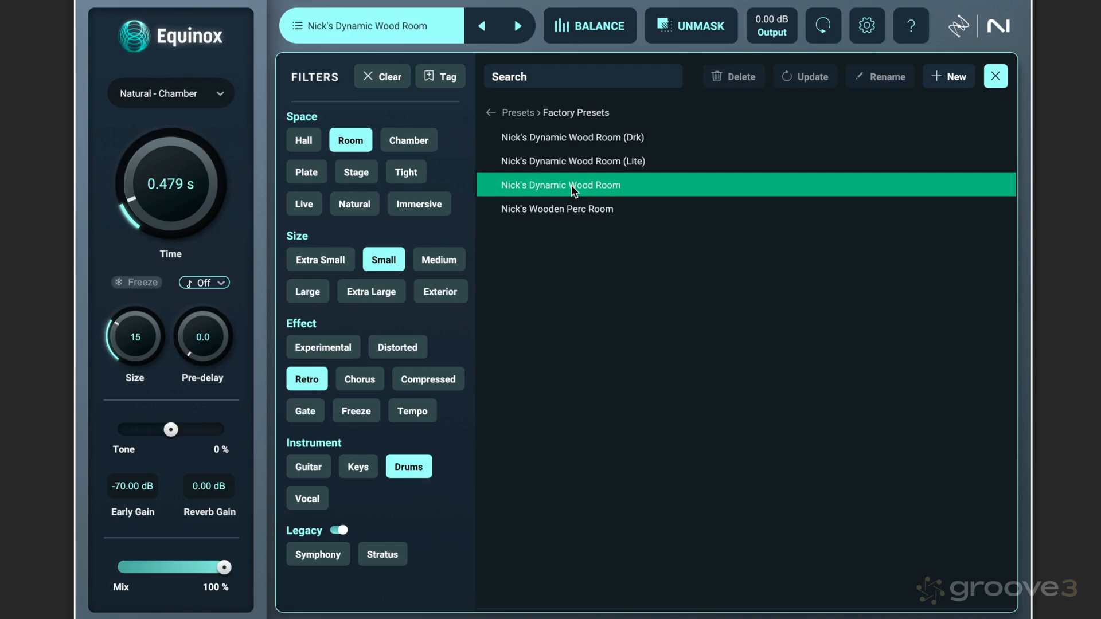
mouse_move(572, 185)
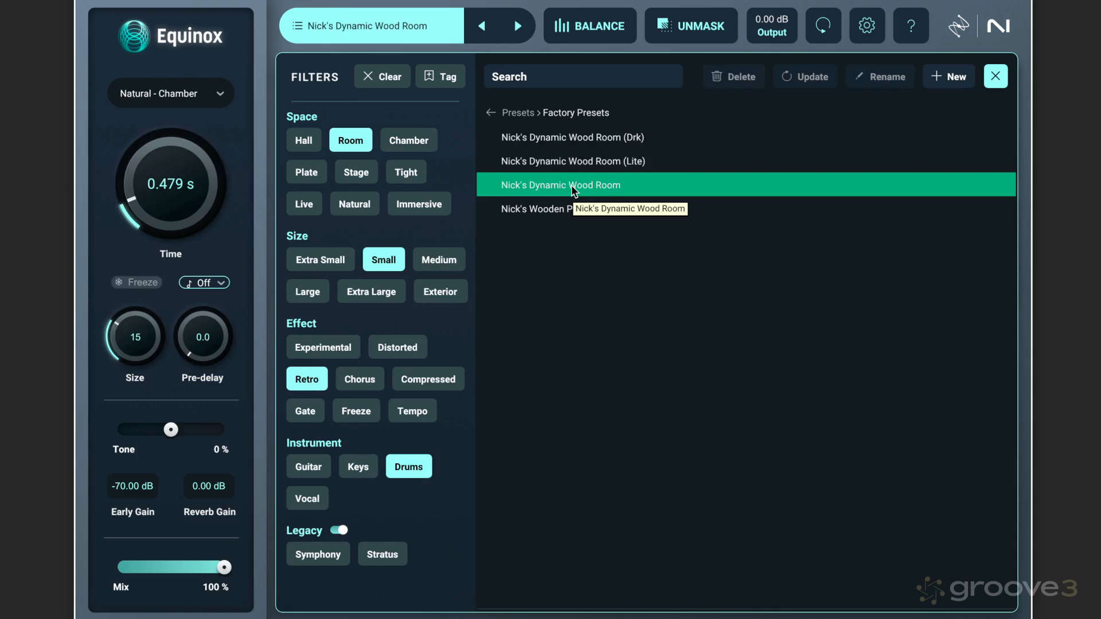
mouse_move(359, 570)
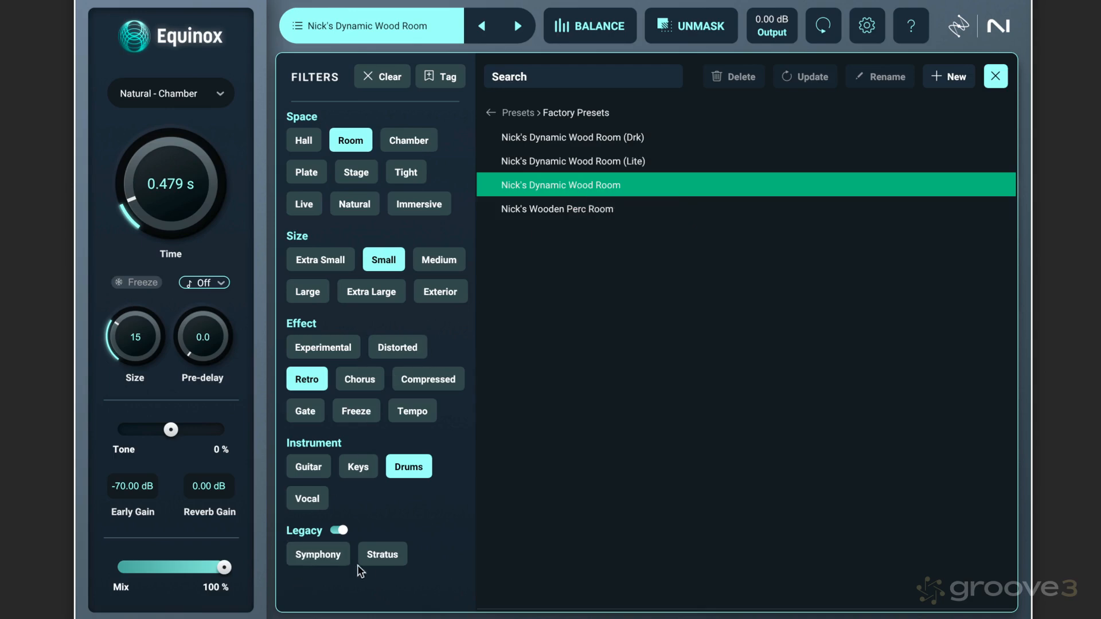
left_click(318, 554)
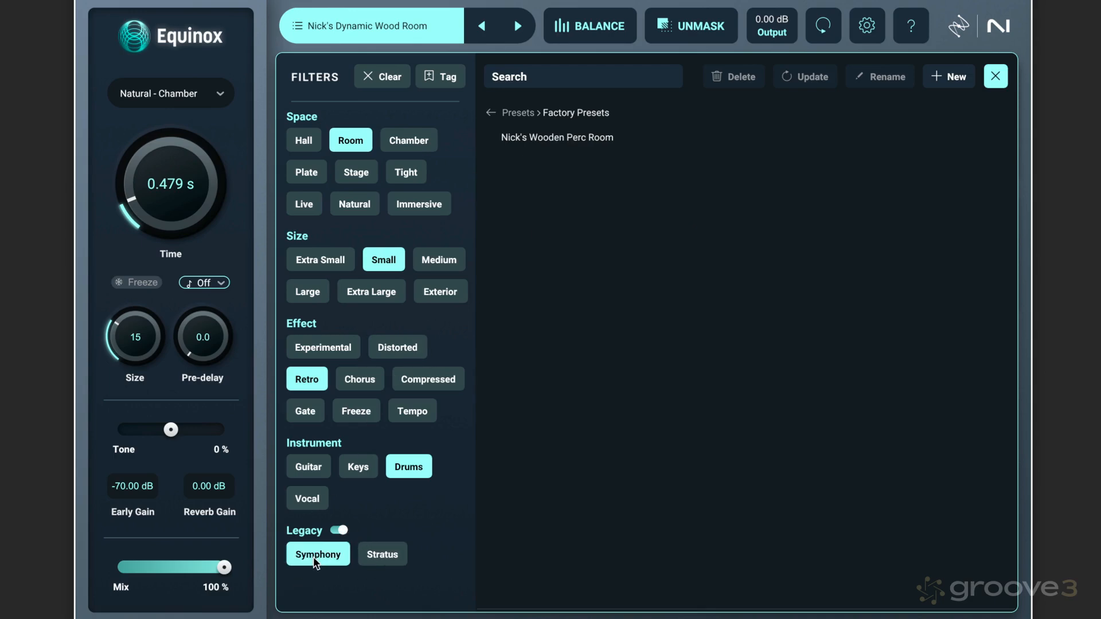
left_click(382, 554)
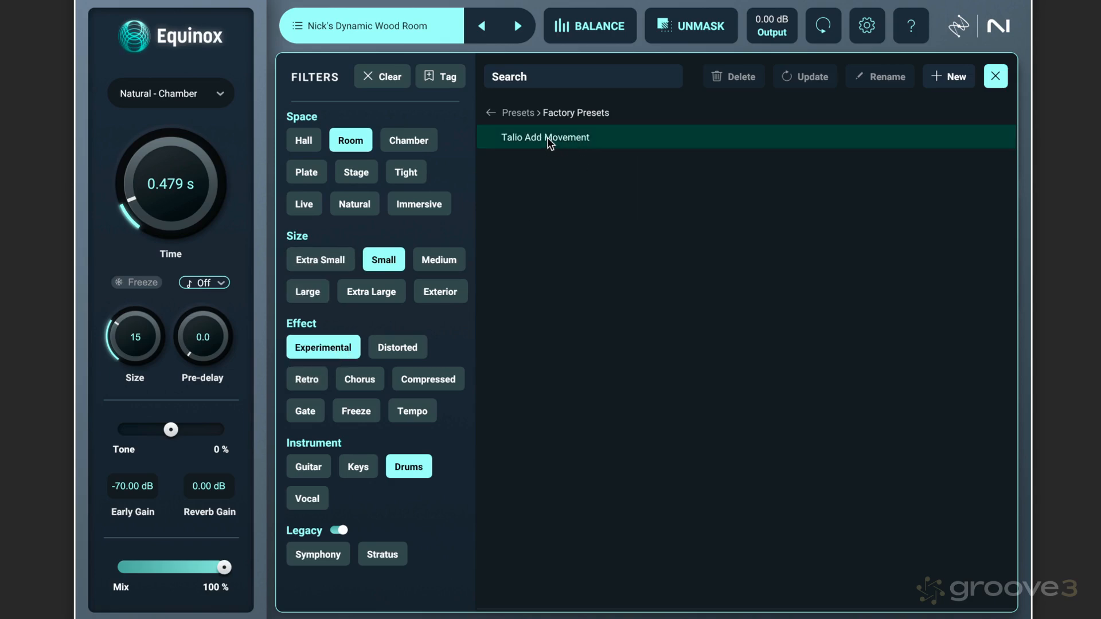
left_click(547, 137)
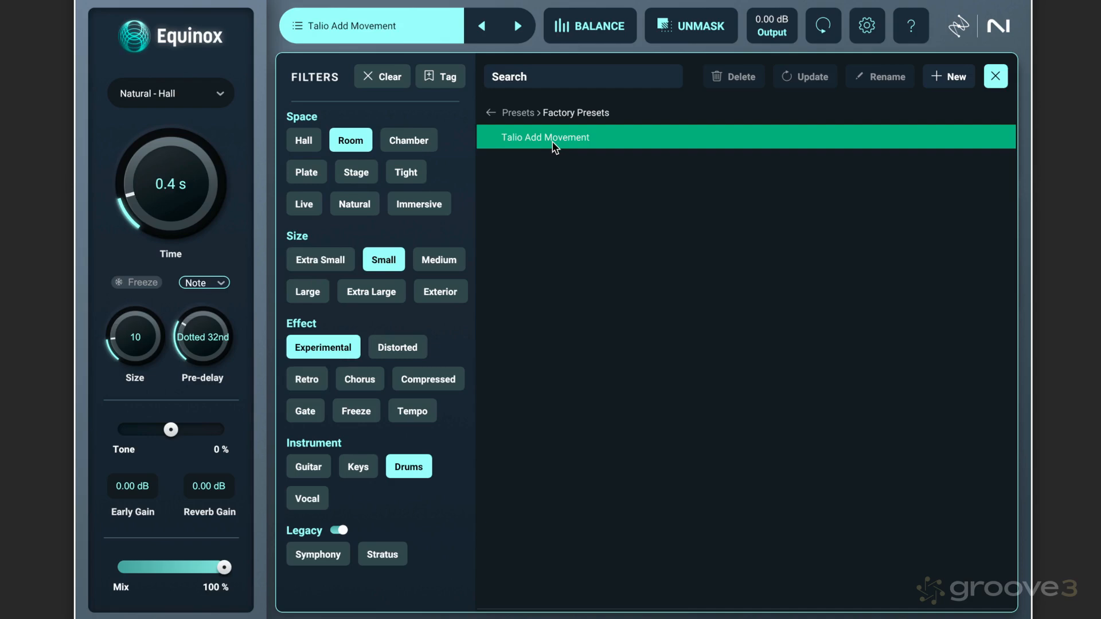
mouse_move(556, 144)
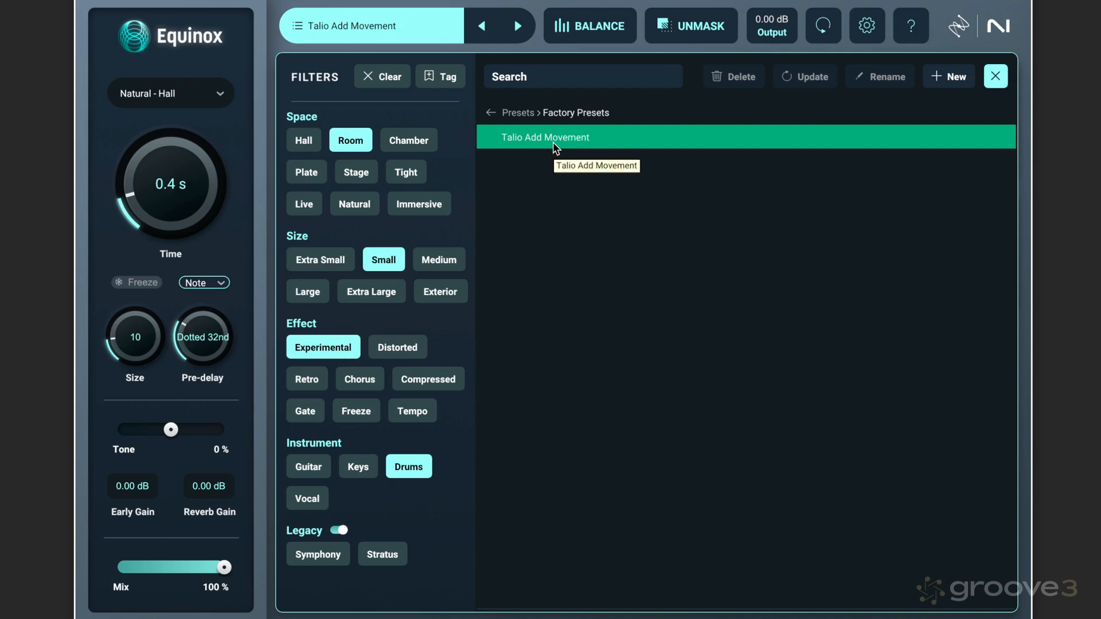
mouse_move(332, 472)
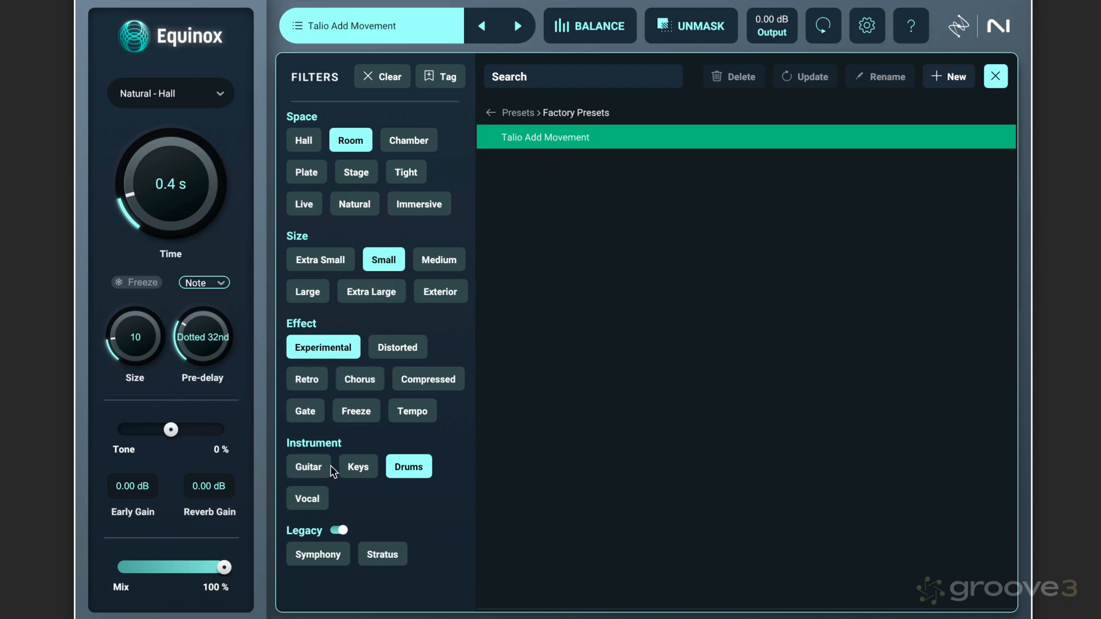
mouse_move(365, 510)
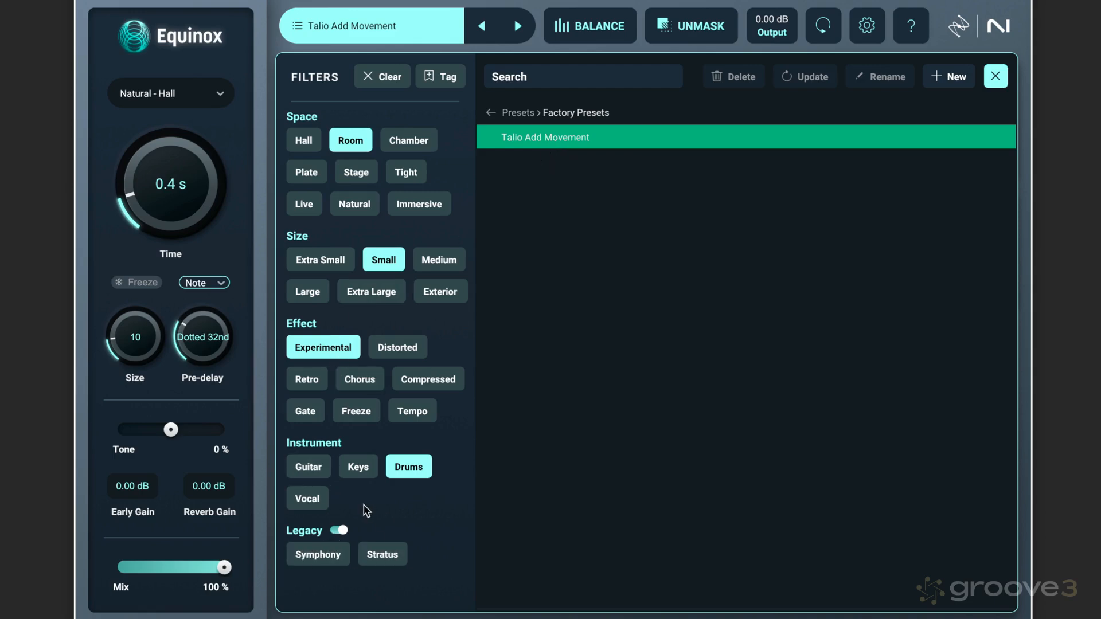
mouse_move(334, 349)
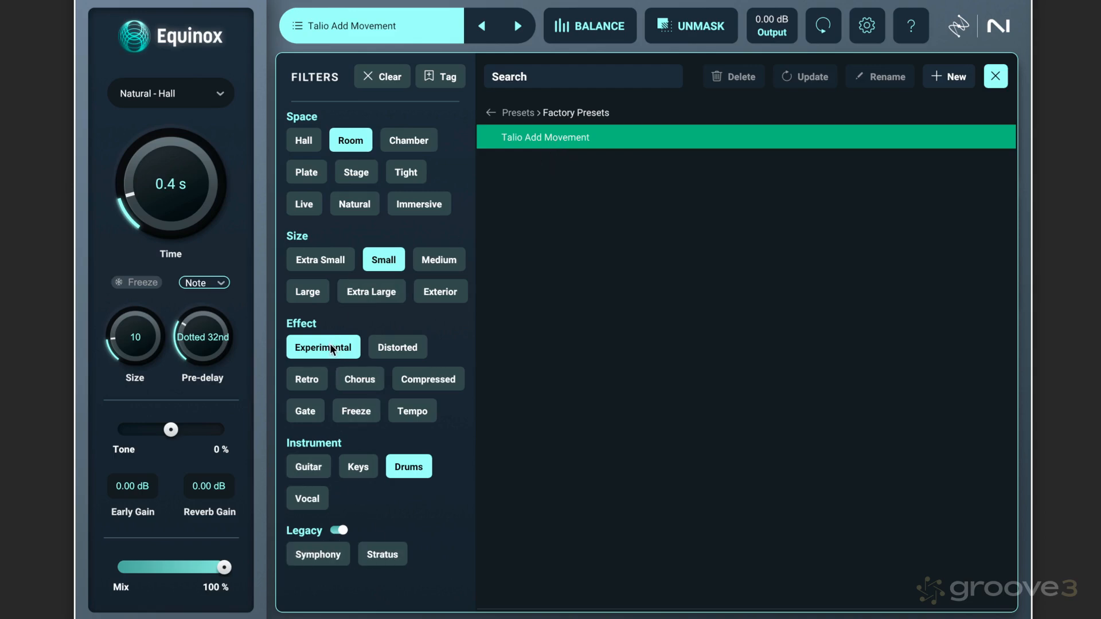
mouse_move(432, 530)
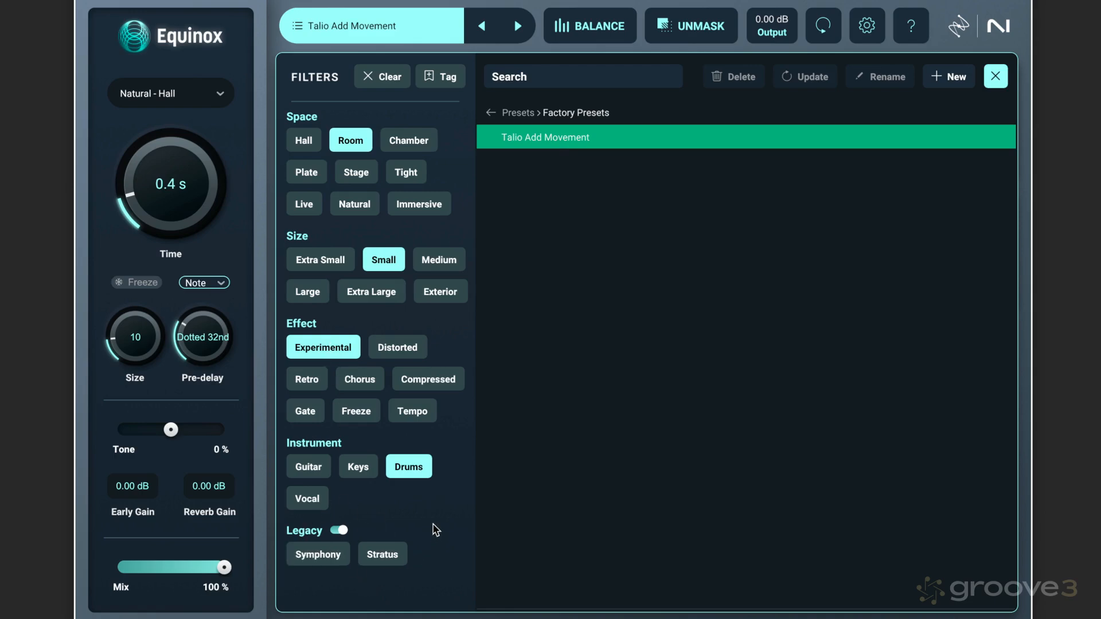
mouse_move(411, 539)
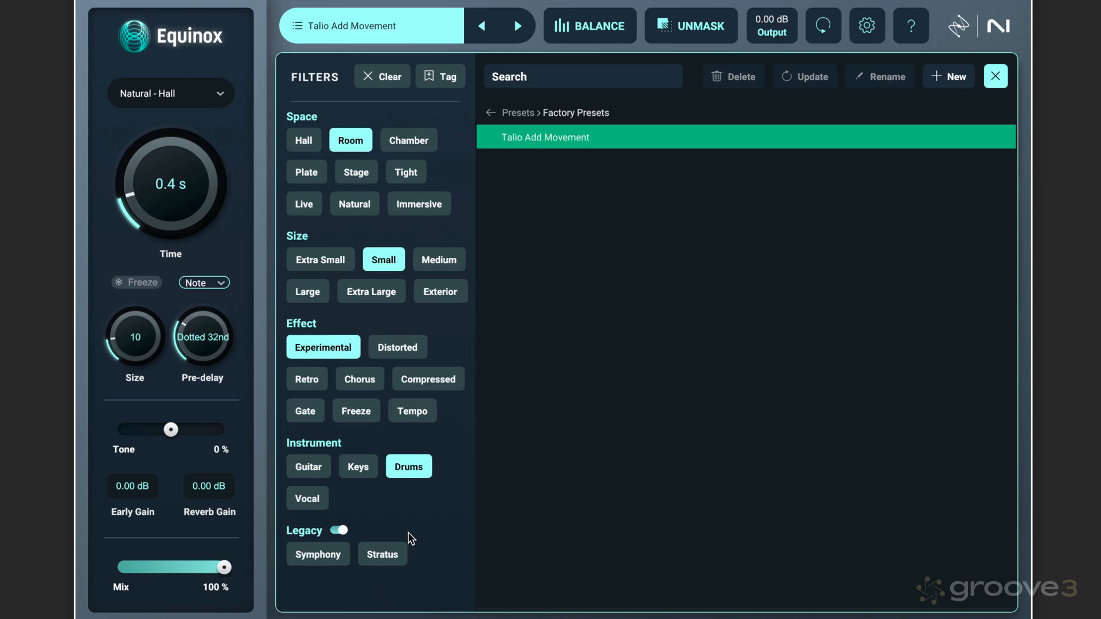
mouse_move(412, 543)
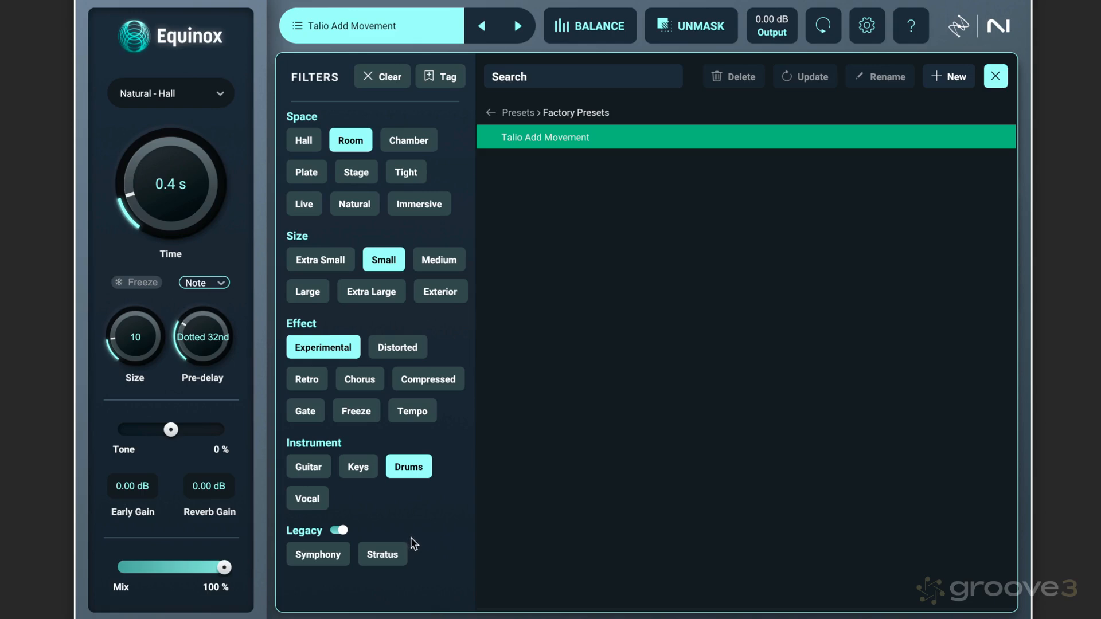
mouse_move(382, 555)
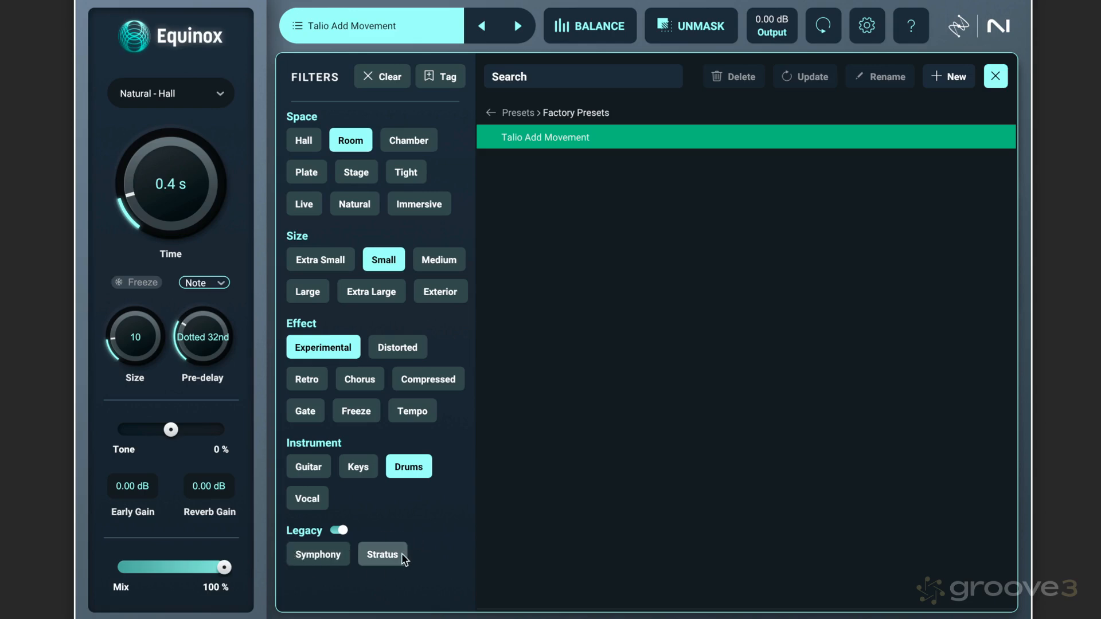
Step: Start legacy Stratus/Symphony preset migration from the Options (gear) panel
left_click(867, 26)
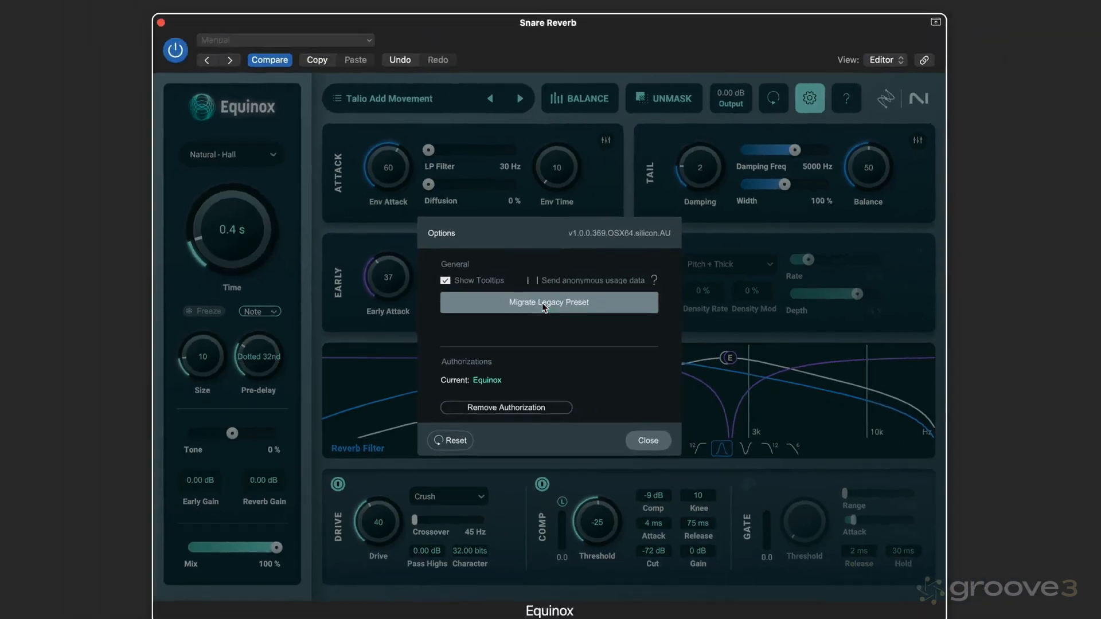
left_click(548, 302)
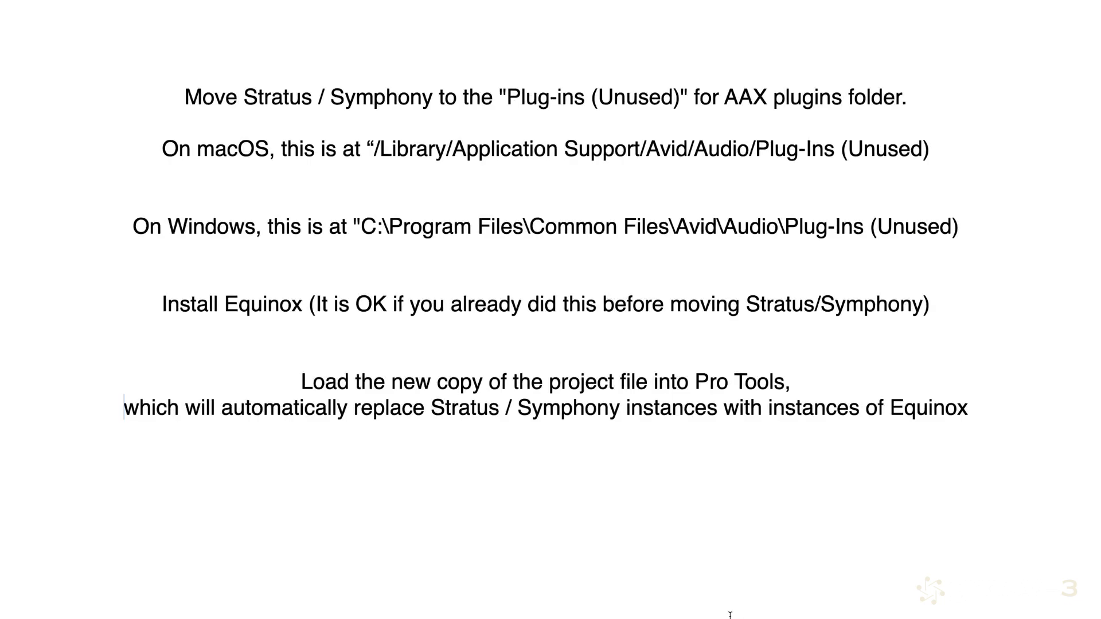
mouse_move(715, 601)
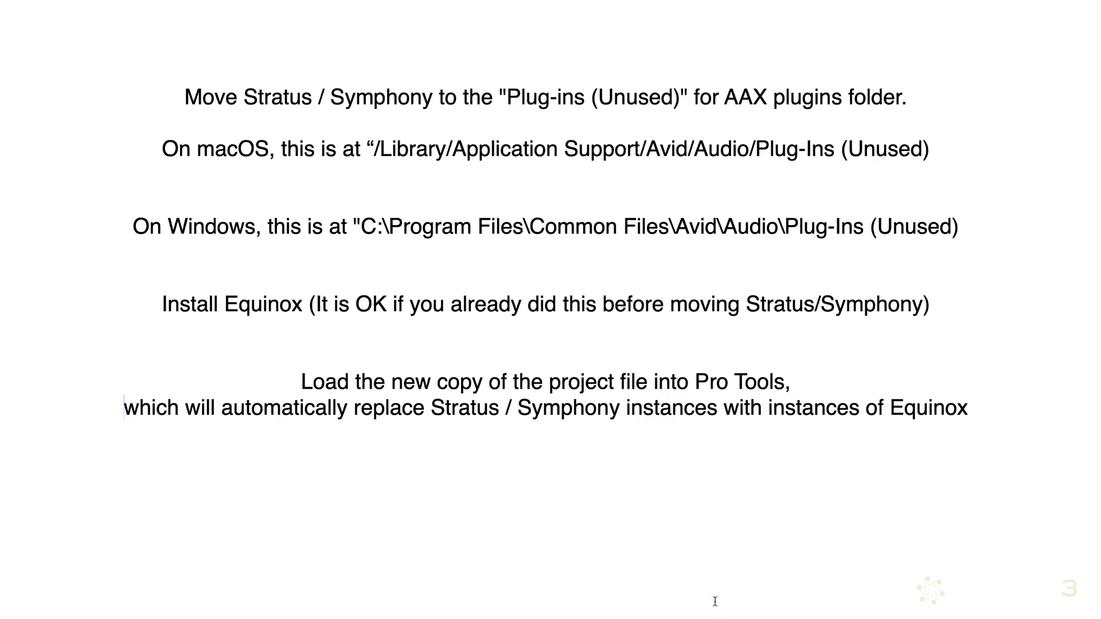
mouse_move(302, 326)
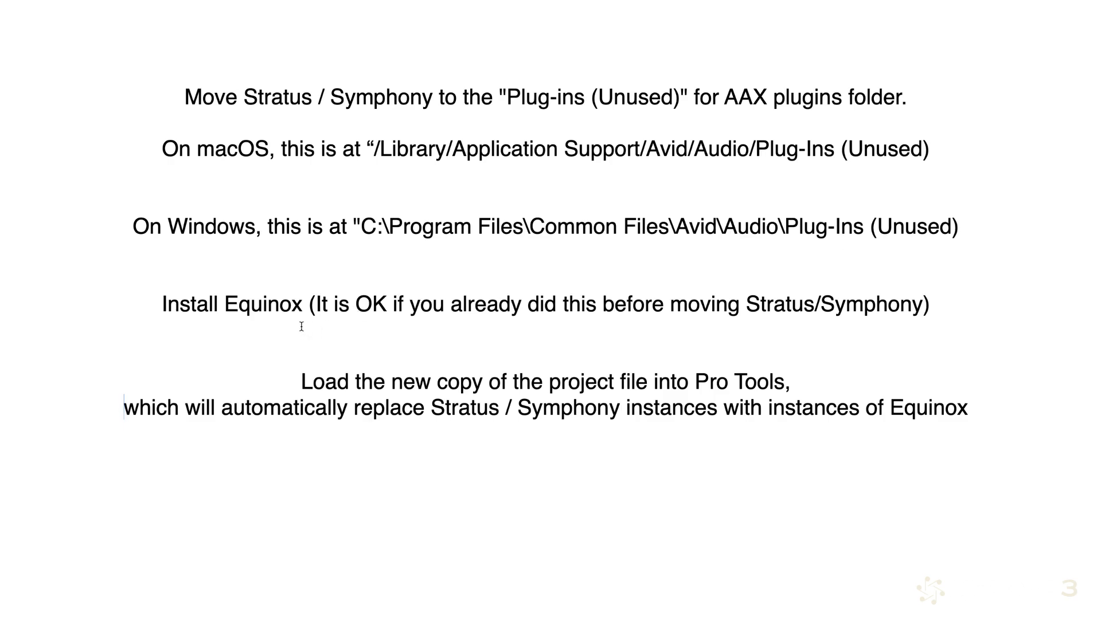
mouse_move(760, 383)
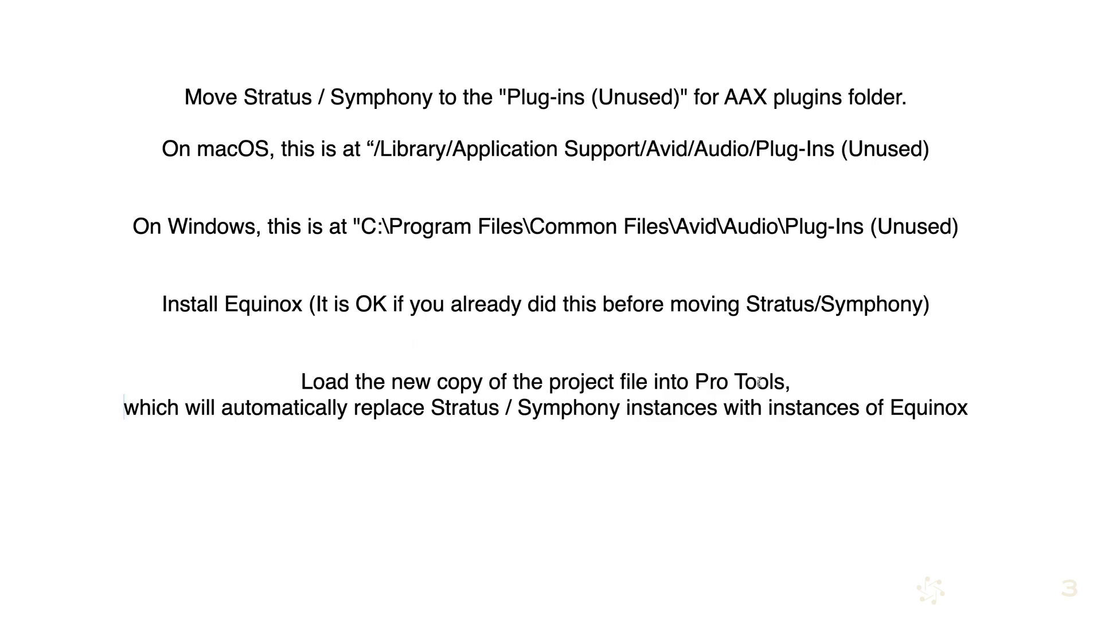
mouse_move(492, 489)
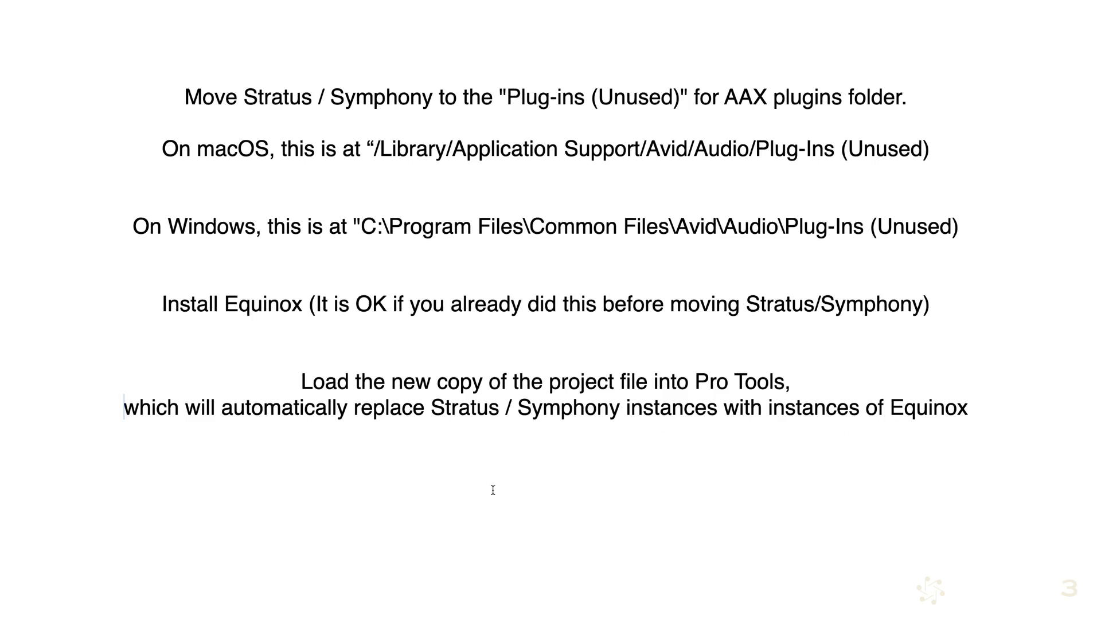
mouse_move(340, 452)
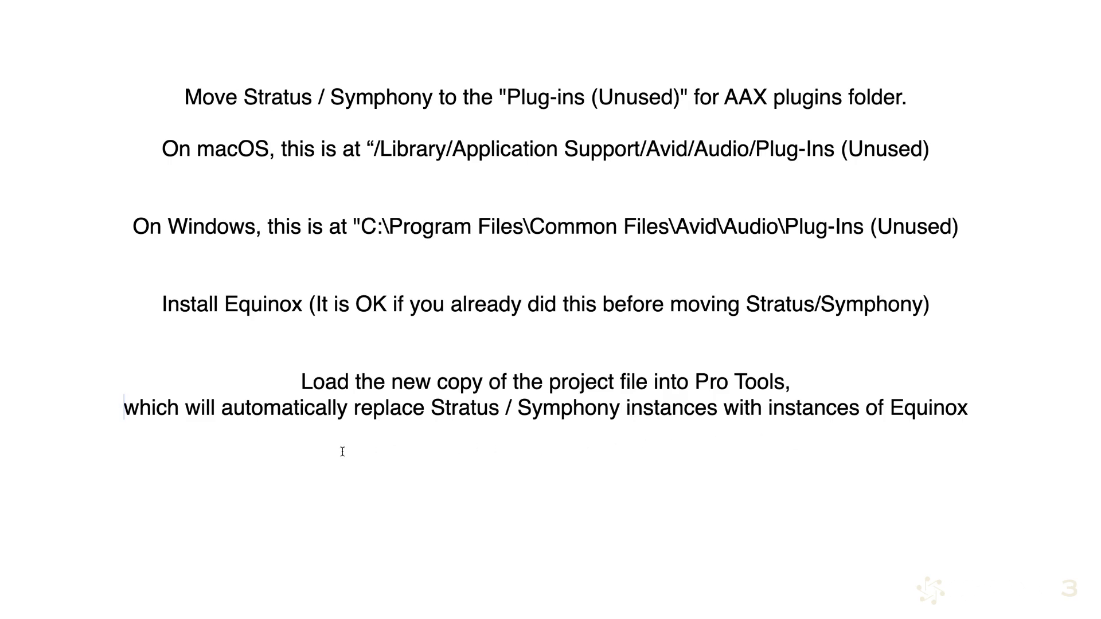
mouse_move(398, 453)
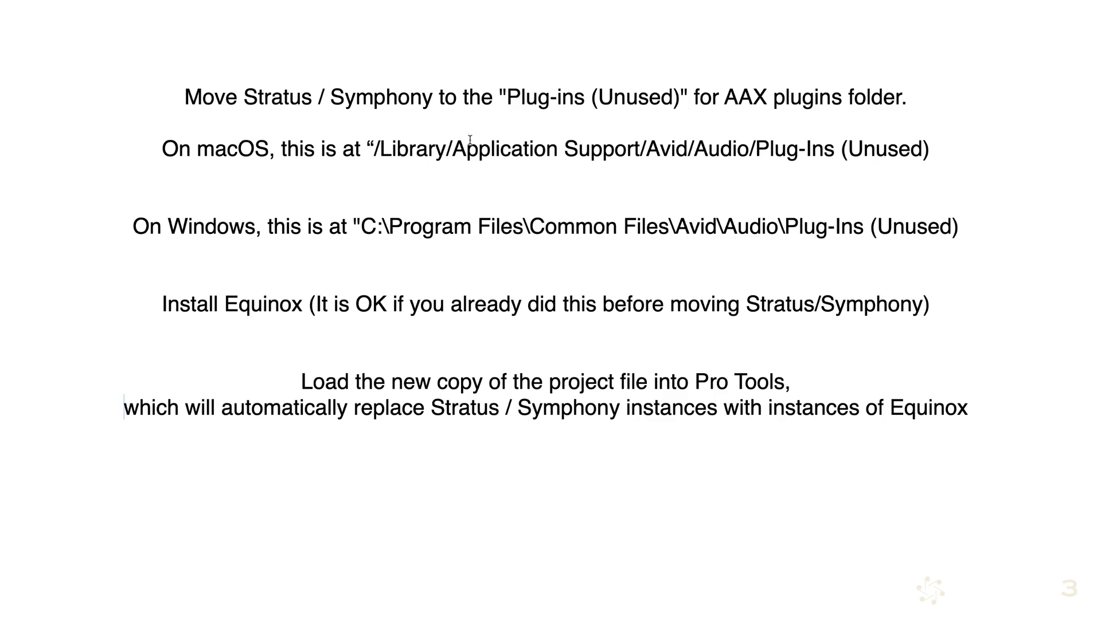
mouse_move(496, 460)
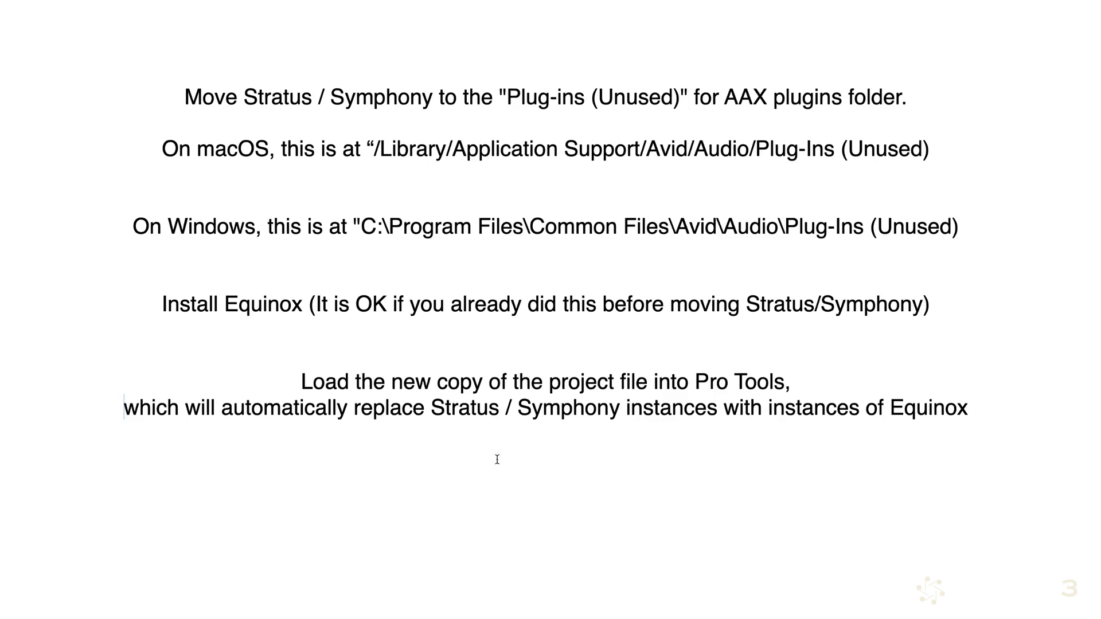